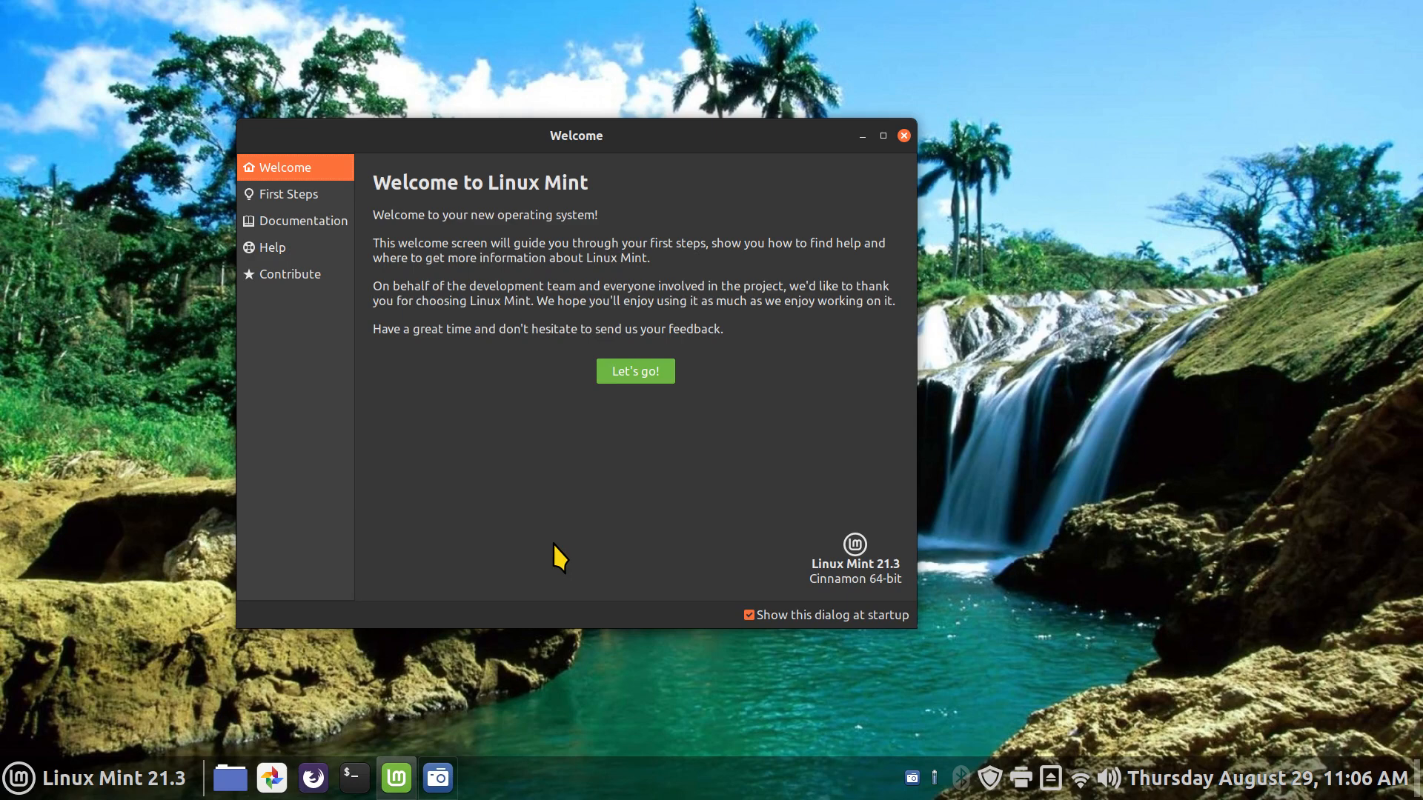
mouse_move(671, 549)
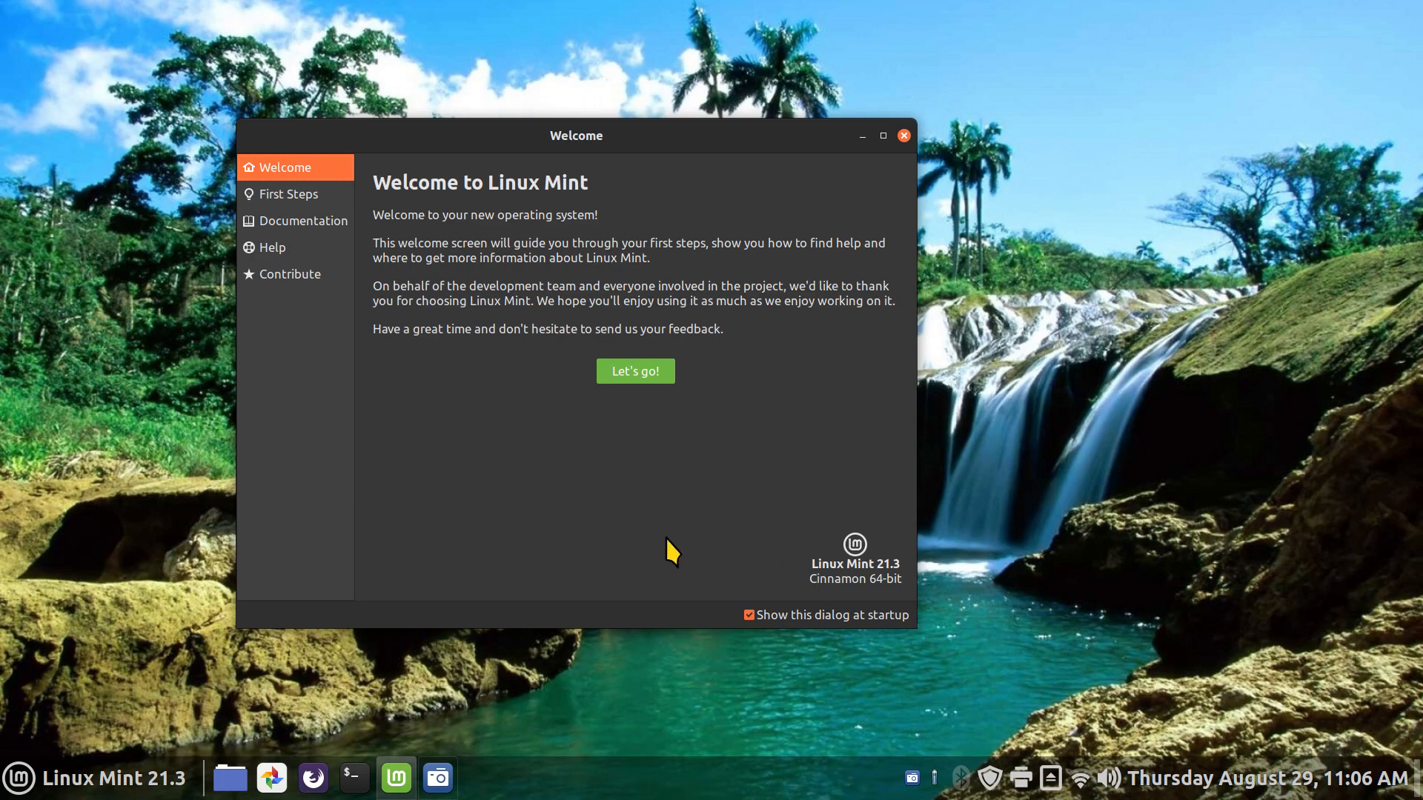
mouse_move(654, 558)
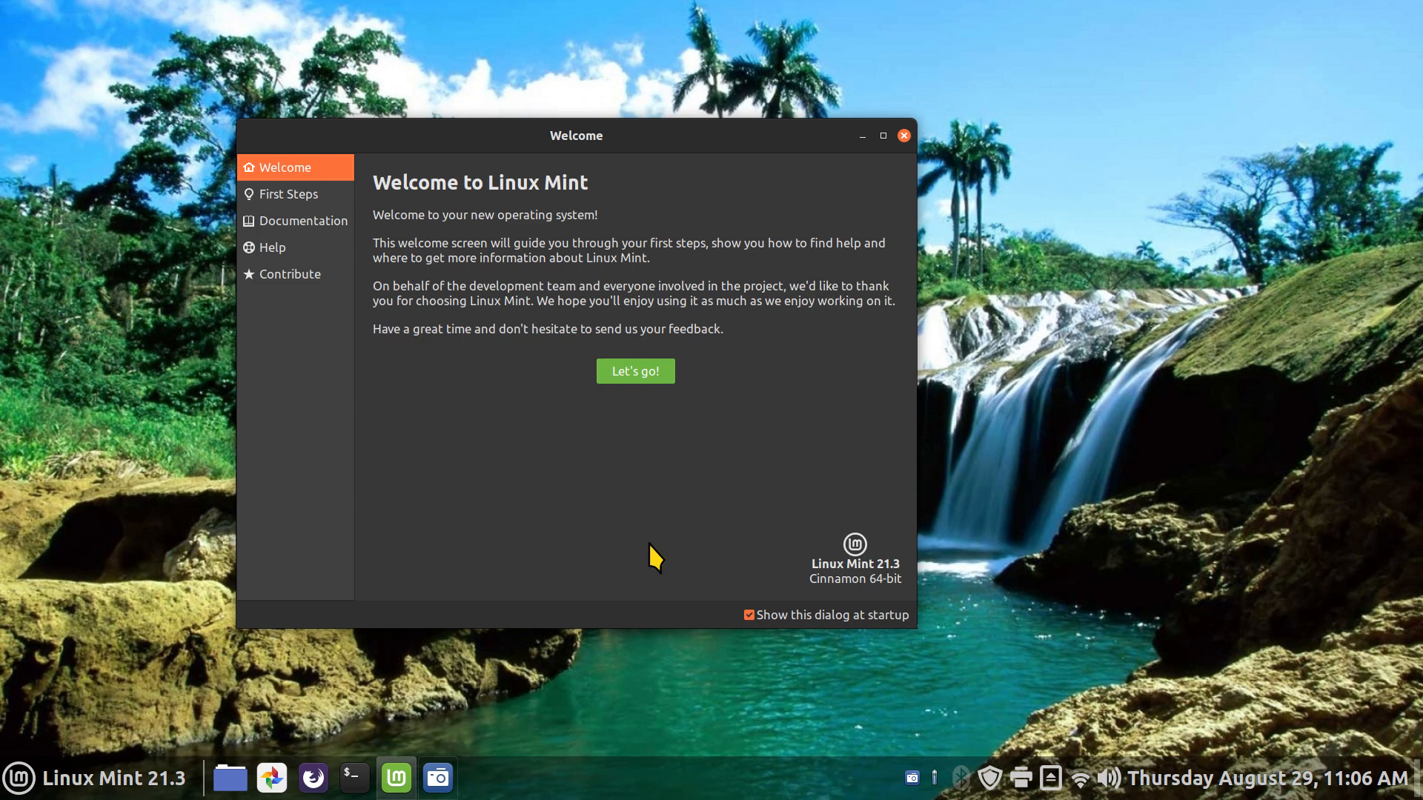
mouse_move(606, 591)
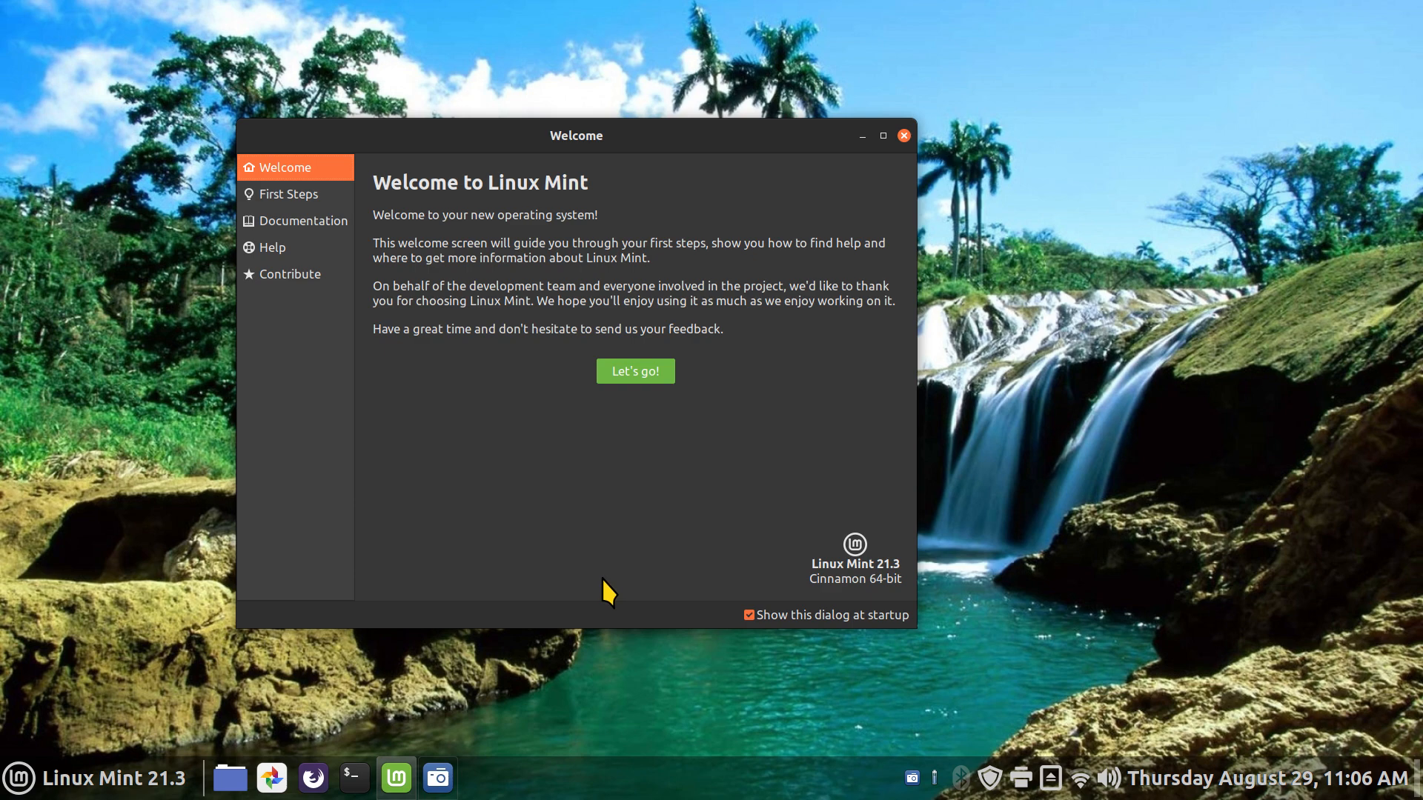
mouse_move(705, 471)
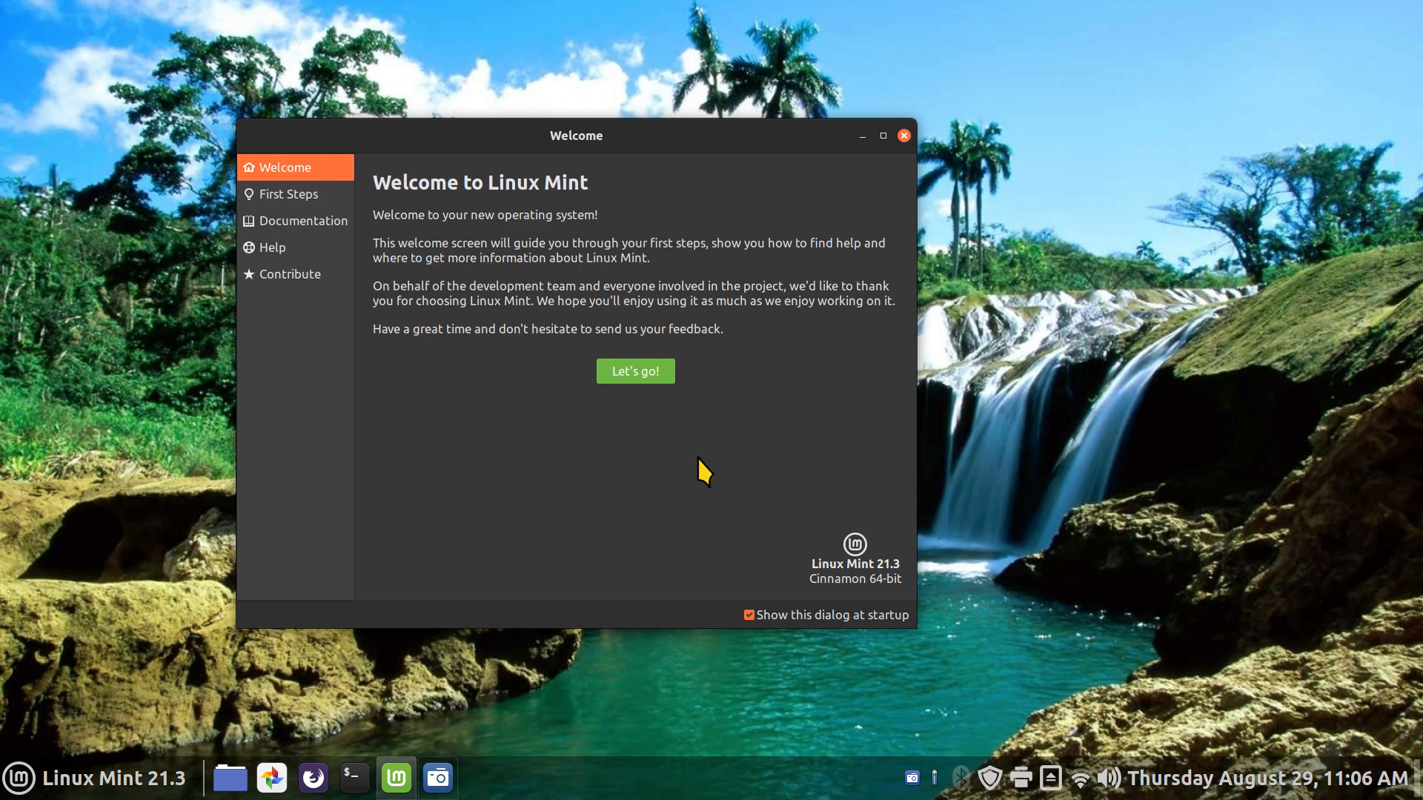
mouse_move(907, 145)
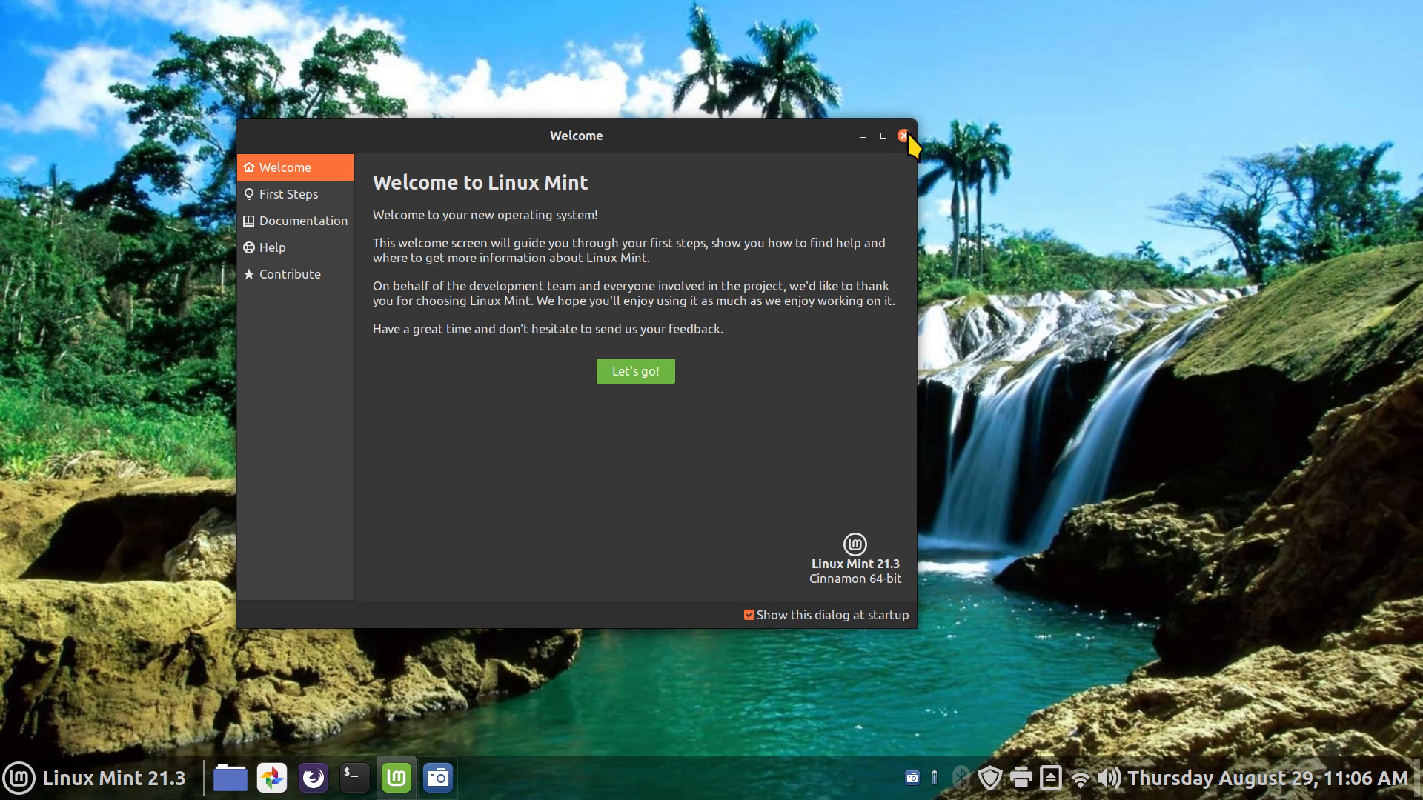
mouse_move(879, 589)
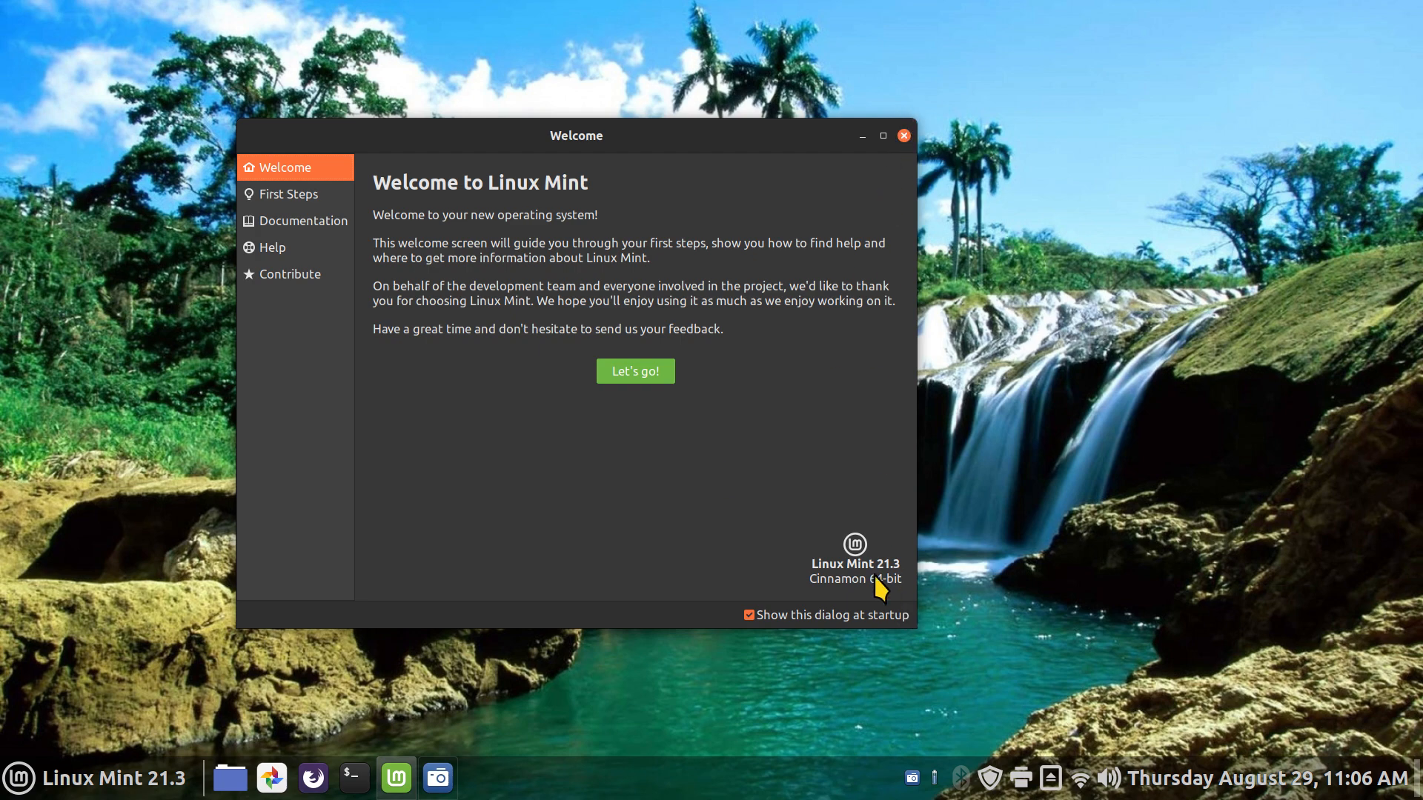
mouse_move(903, 135)
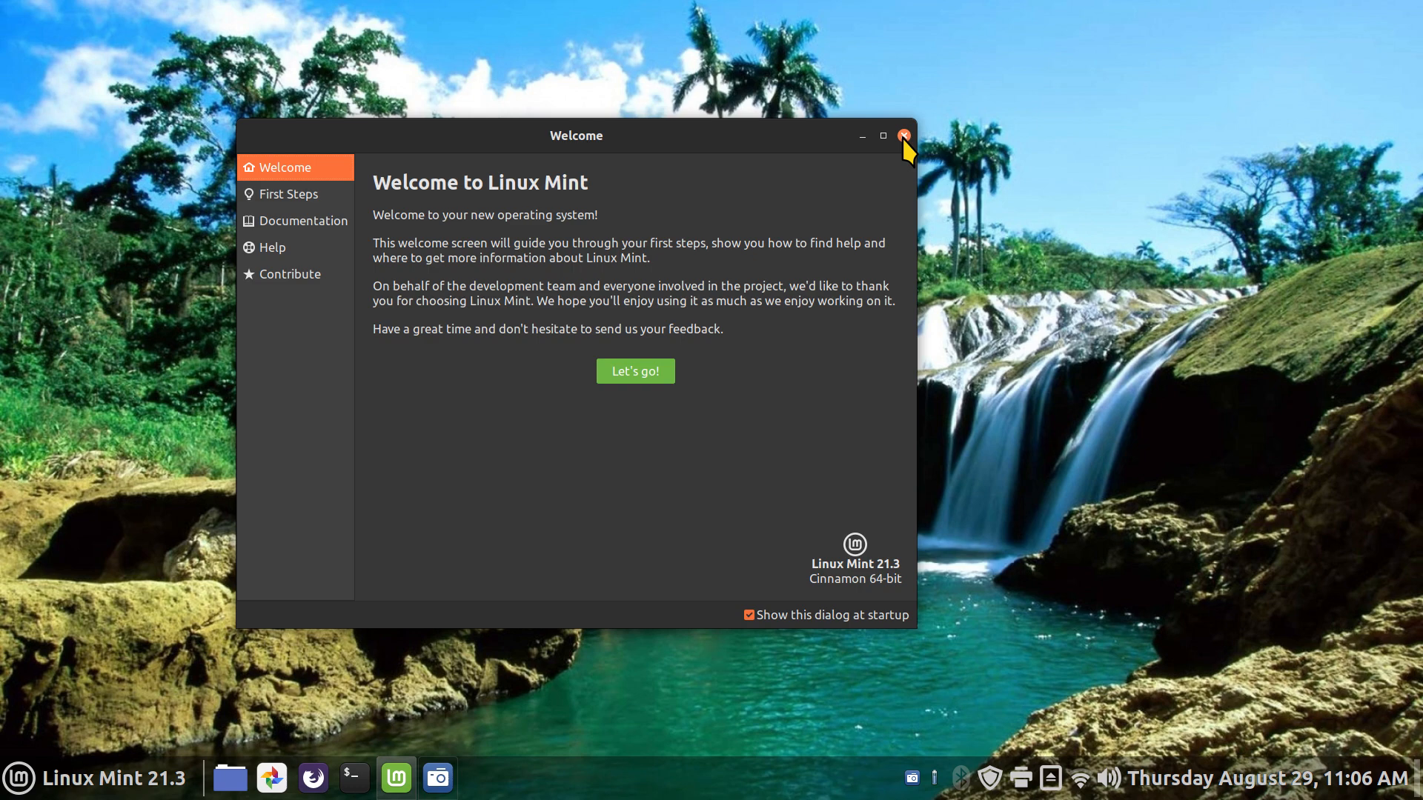
Step: Close the Welcome window and bring up a fresh terminal window near the screen centre
left_click(904, 136)
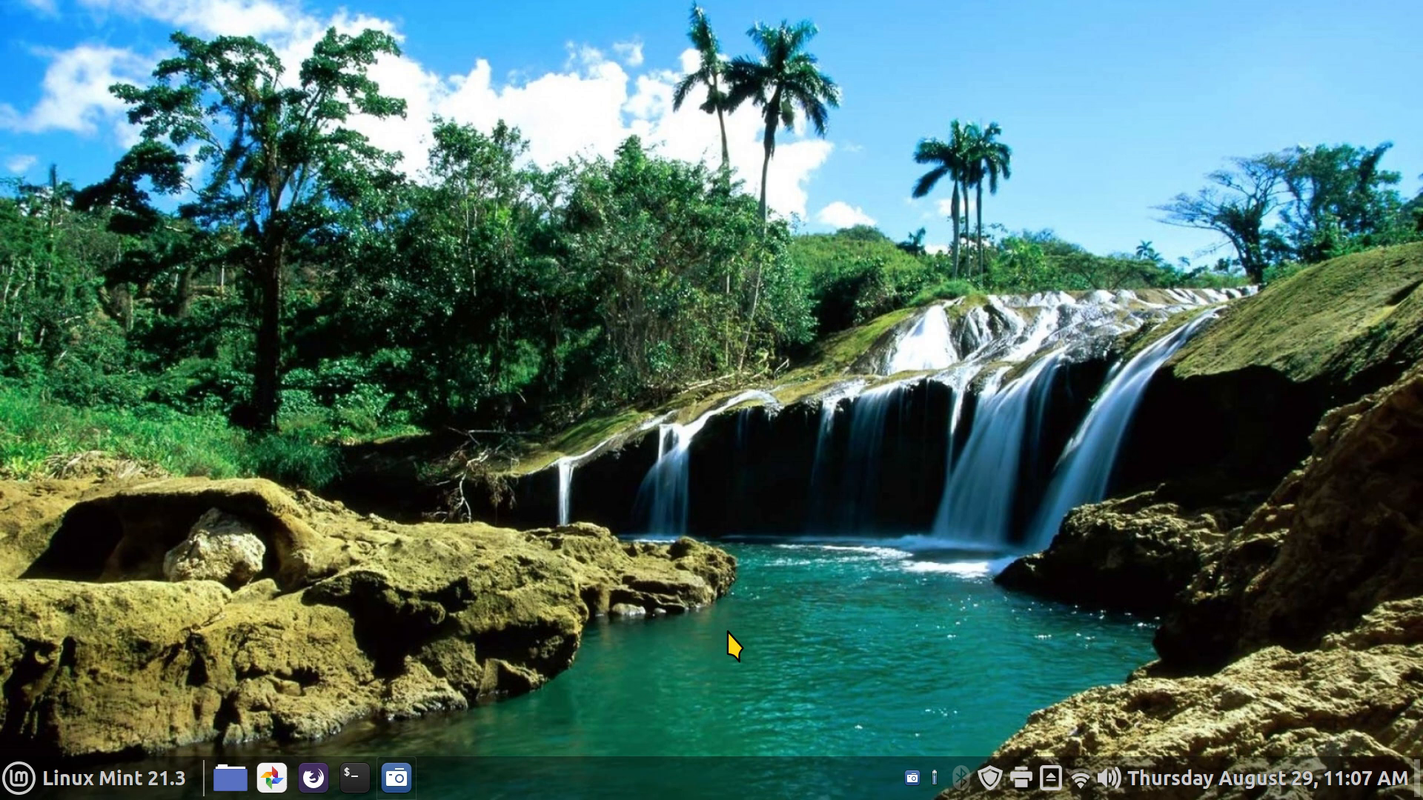
mouse_move(353, 778)
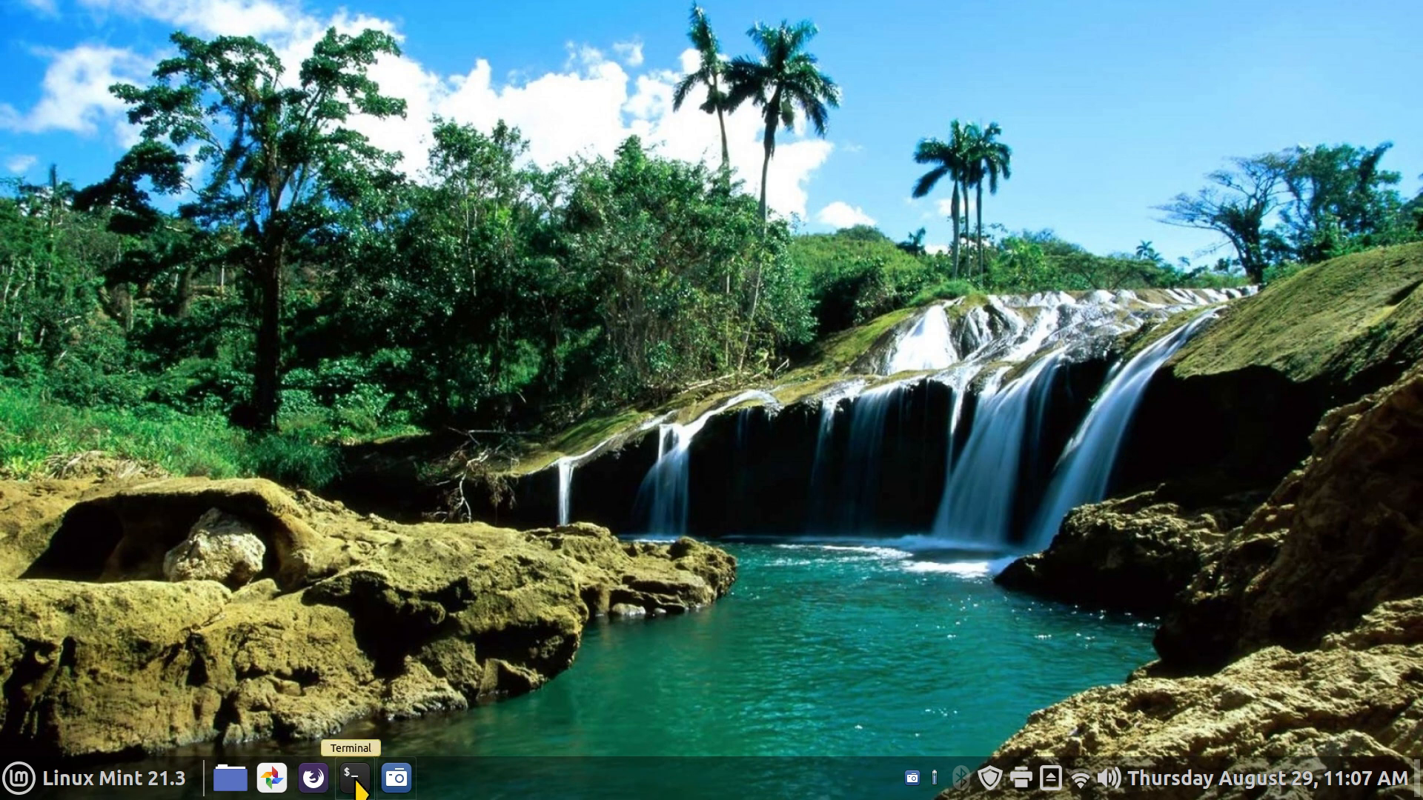
left_click(353, 778)
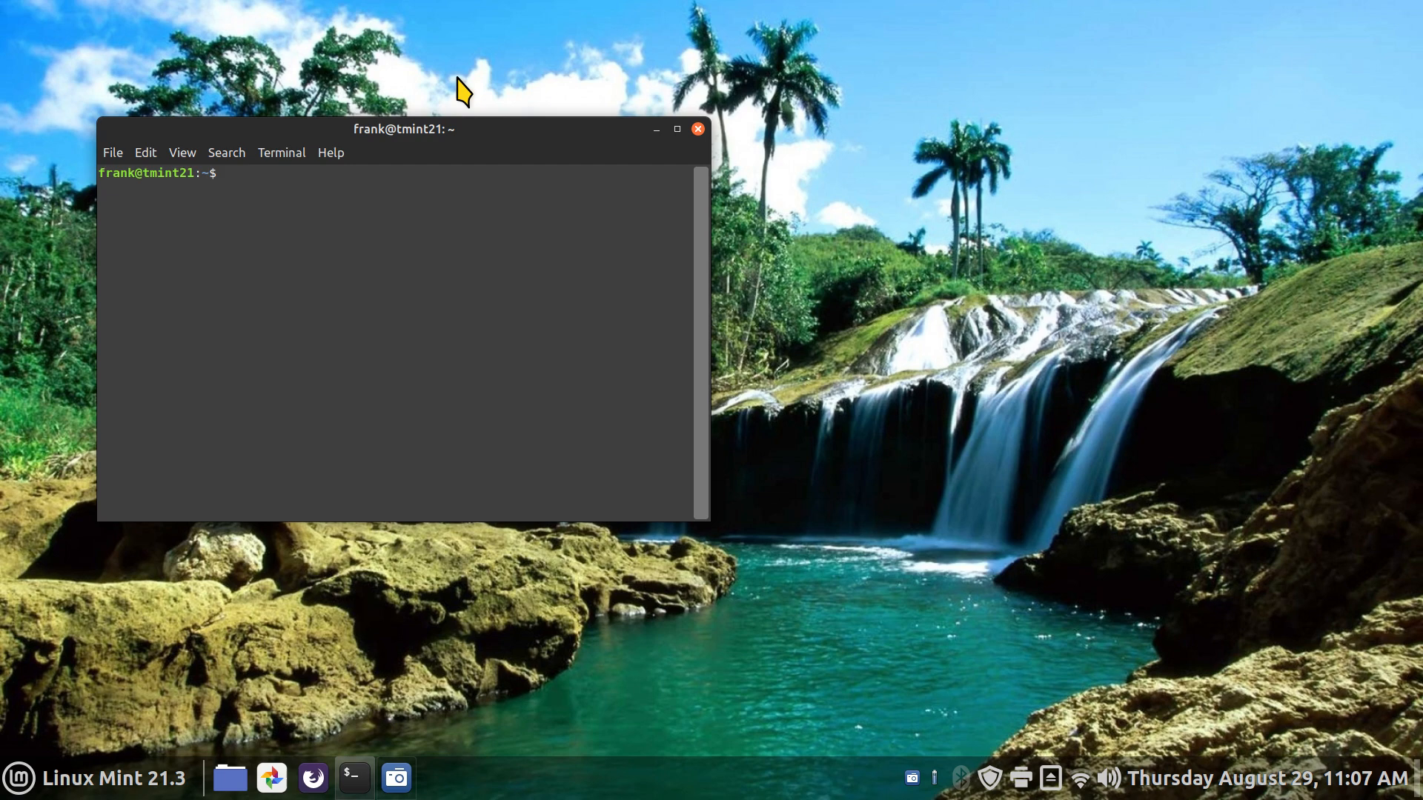
left_click_drag(403, 127, 689, 243)
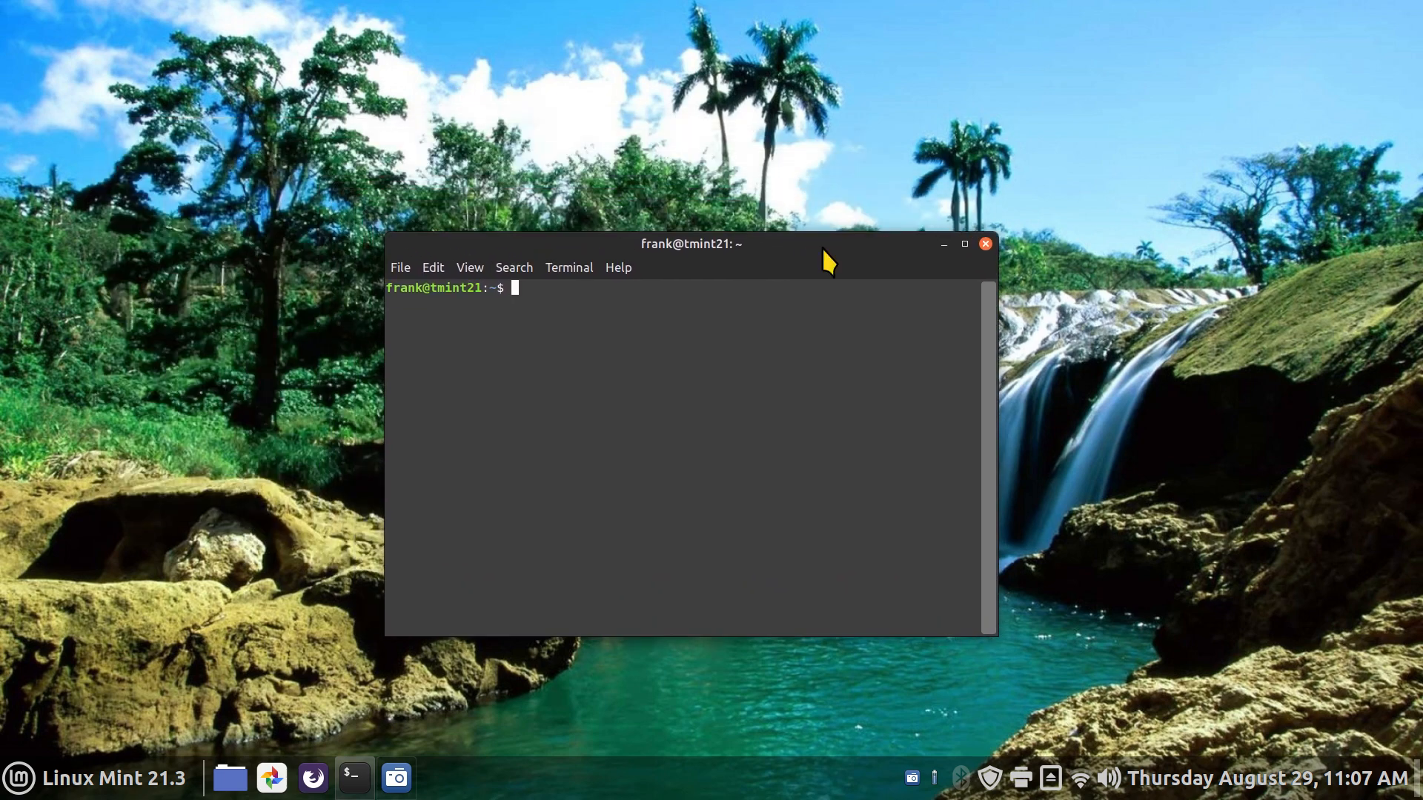
mouse_move(833, 481)
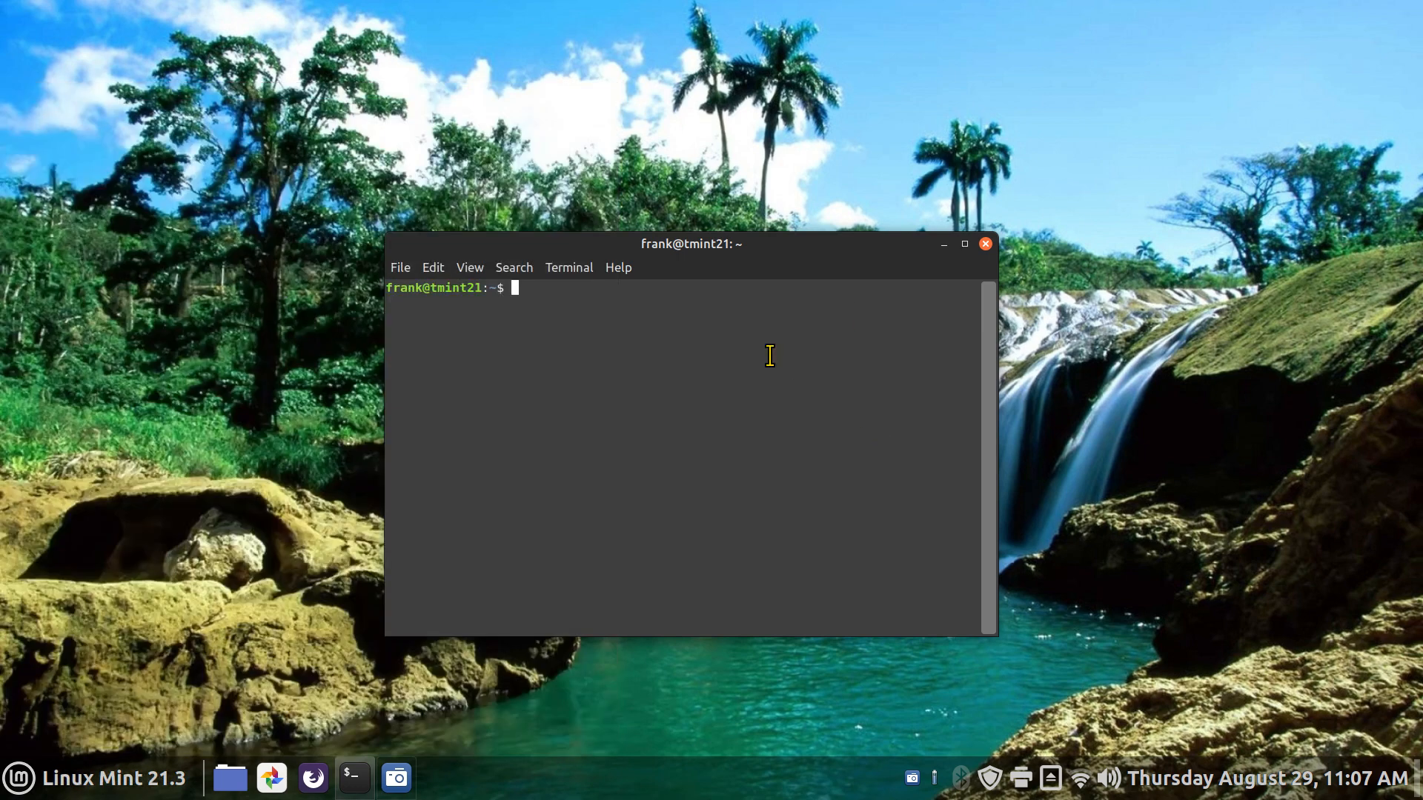
Step: Run inxi -G and highlight the nvidia driver name and version 535.183.01 in the report
type("inxi -G")
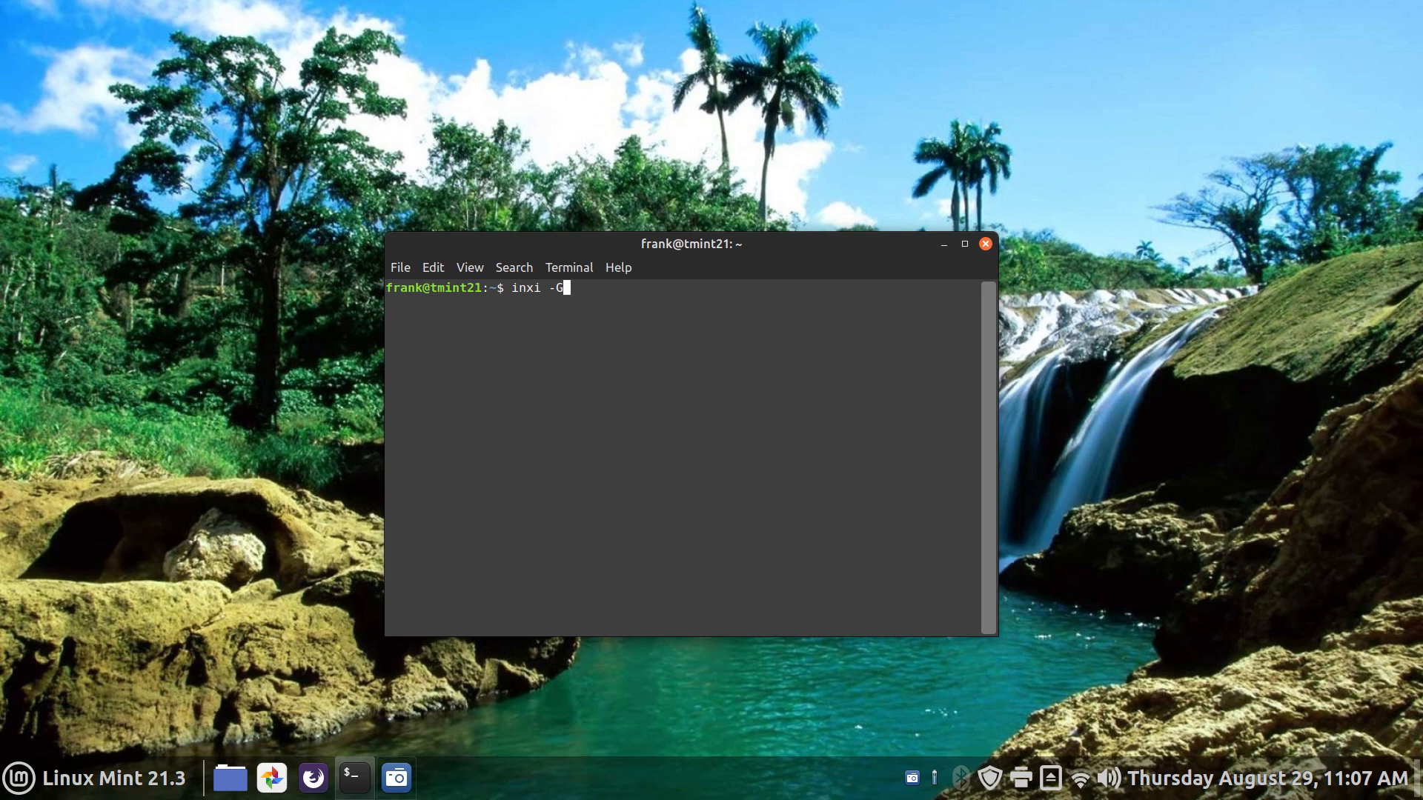
left_click(964, 243)
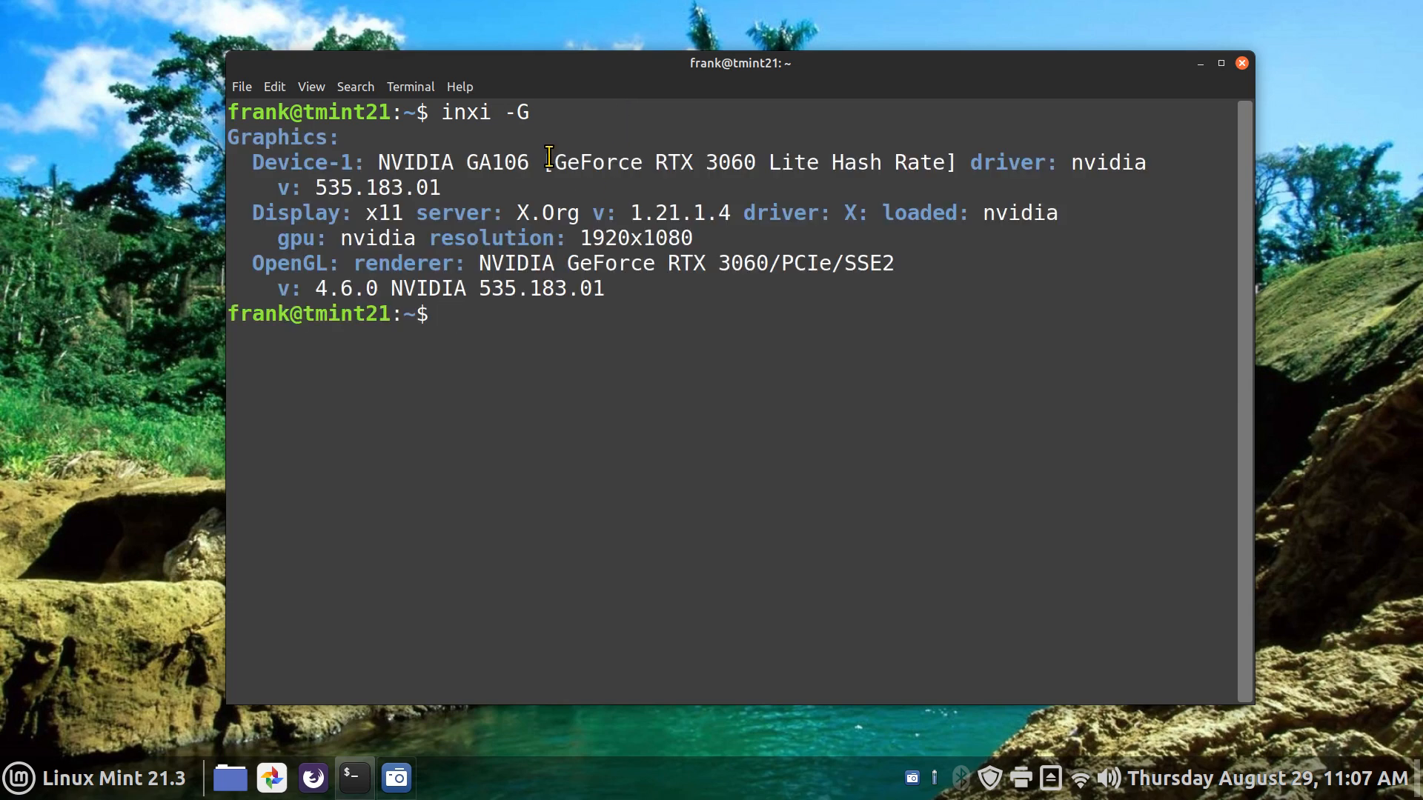
left_click_drag(548, 163, 775, 163)
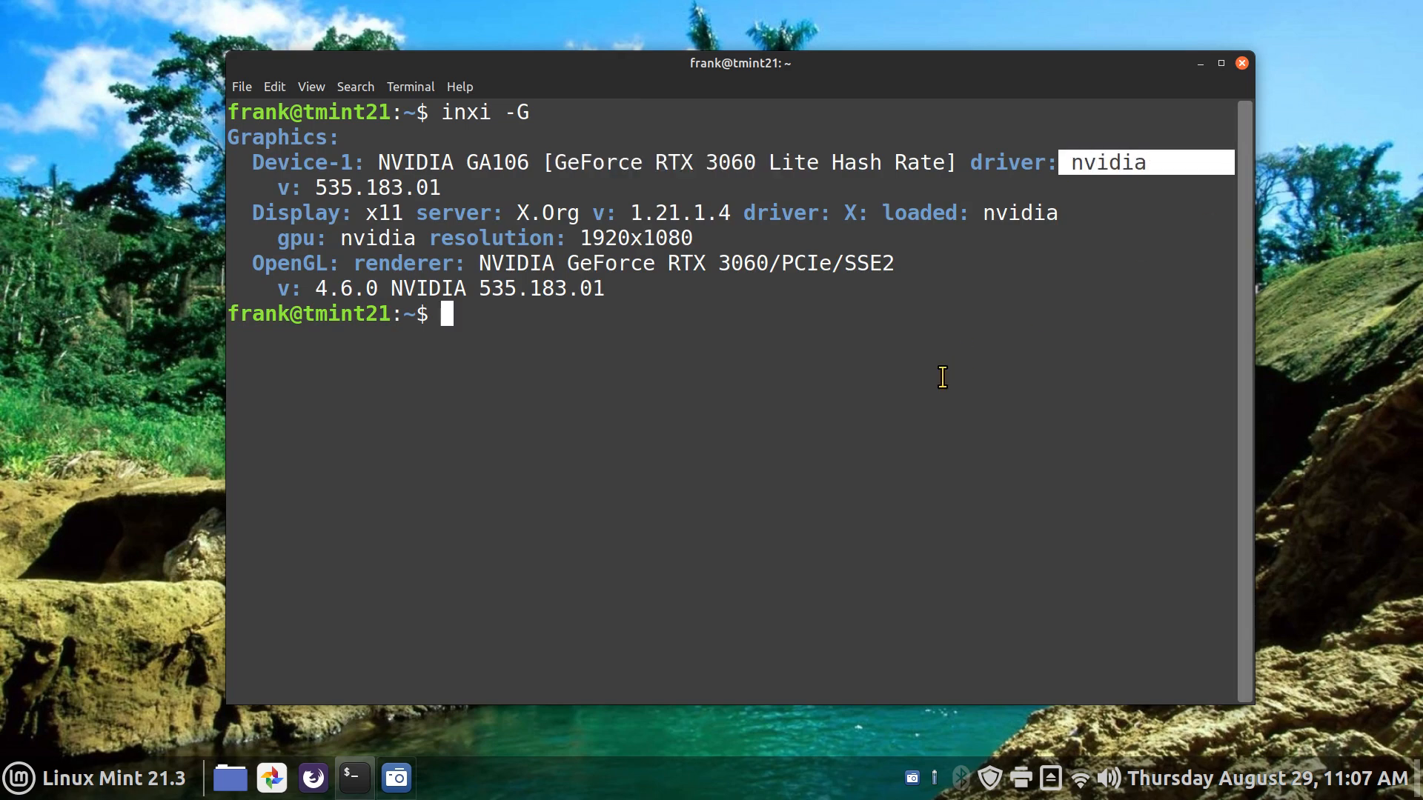
double_click(332, 189)
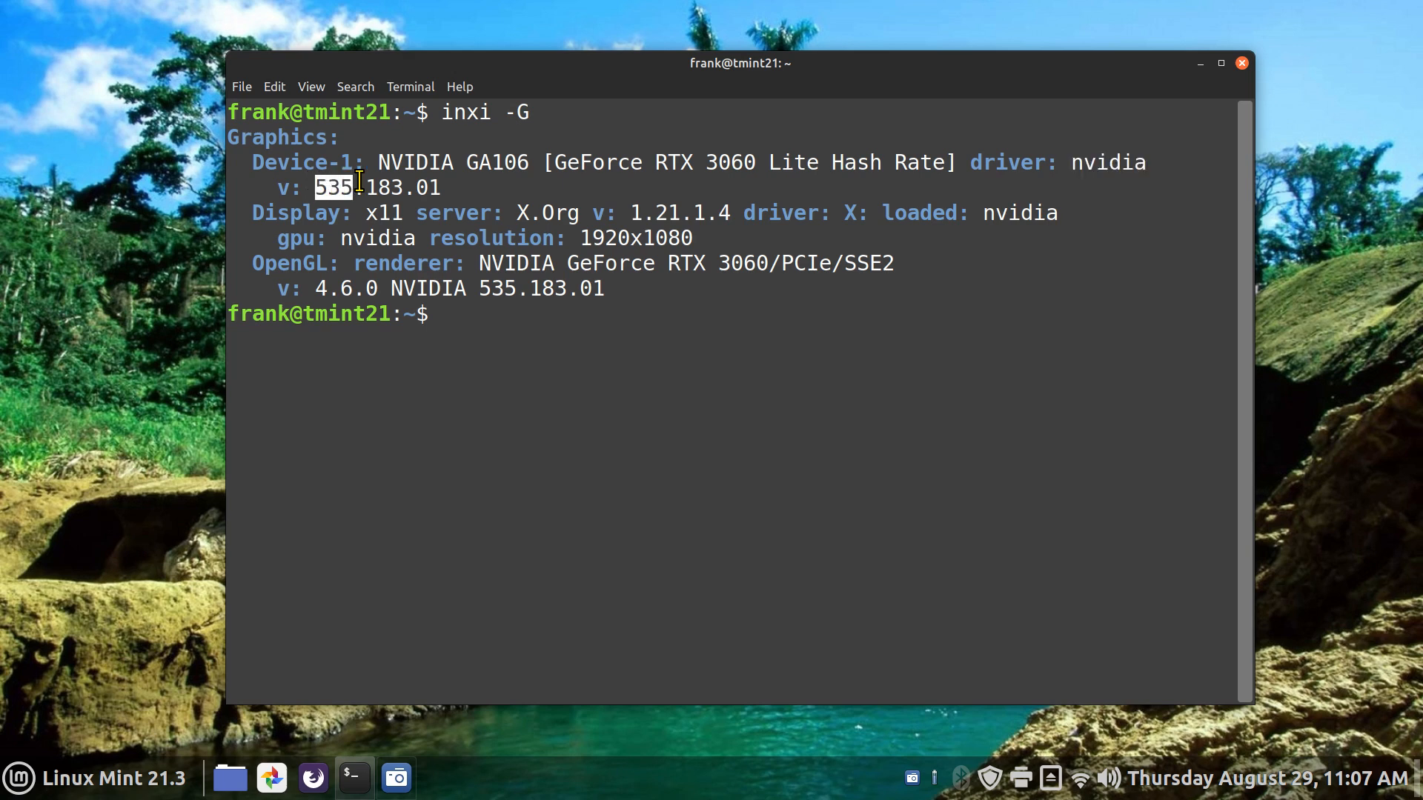
triple_click(363, 186)
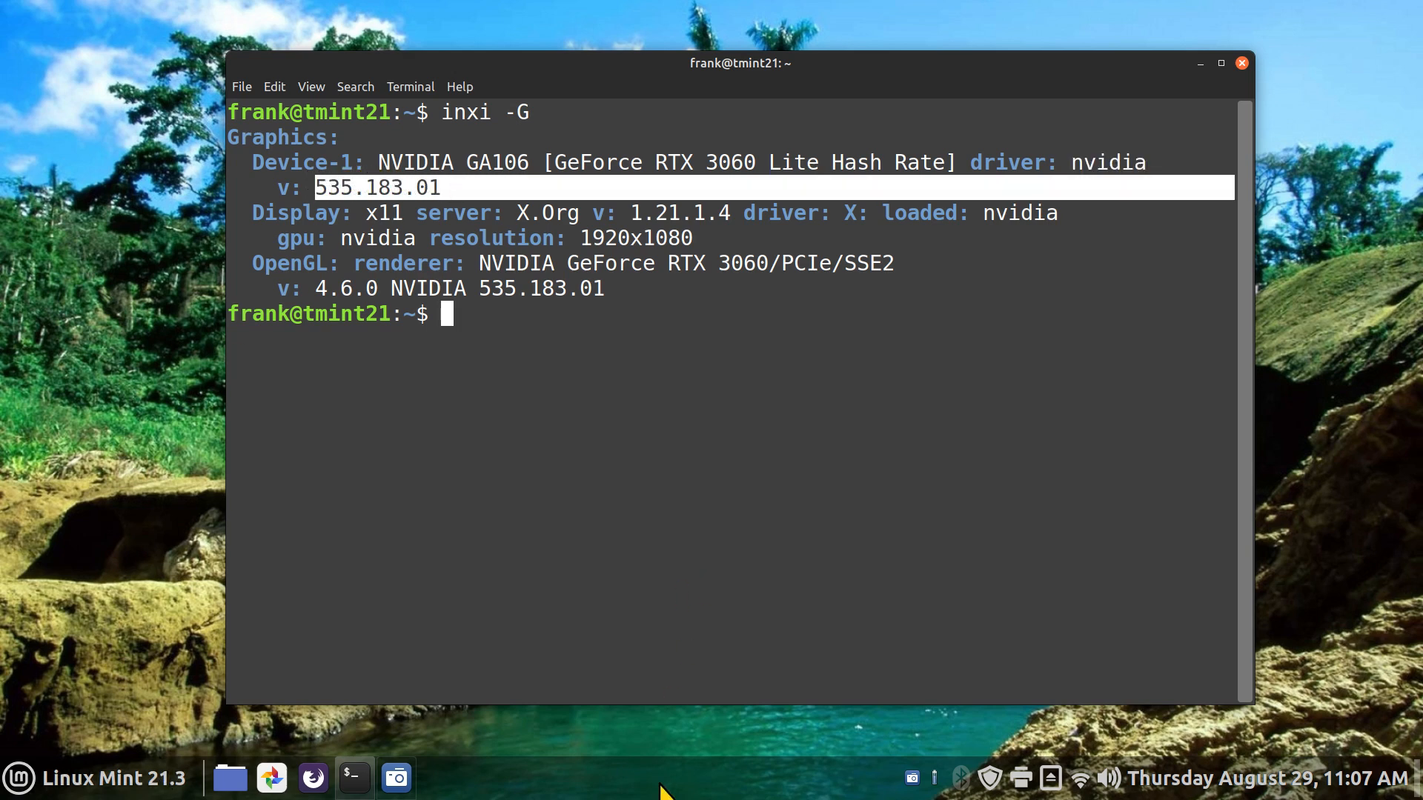
Step: Launch System Settings from the desktop menu to reach Driver Manager
right_click(662, 776)
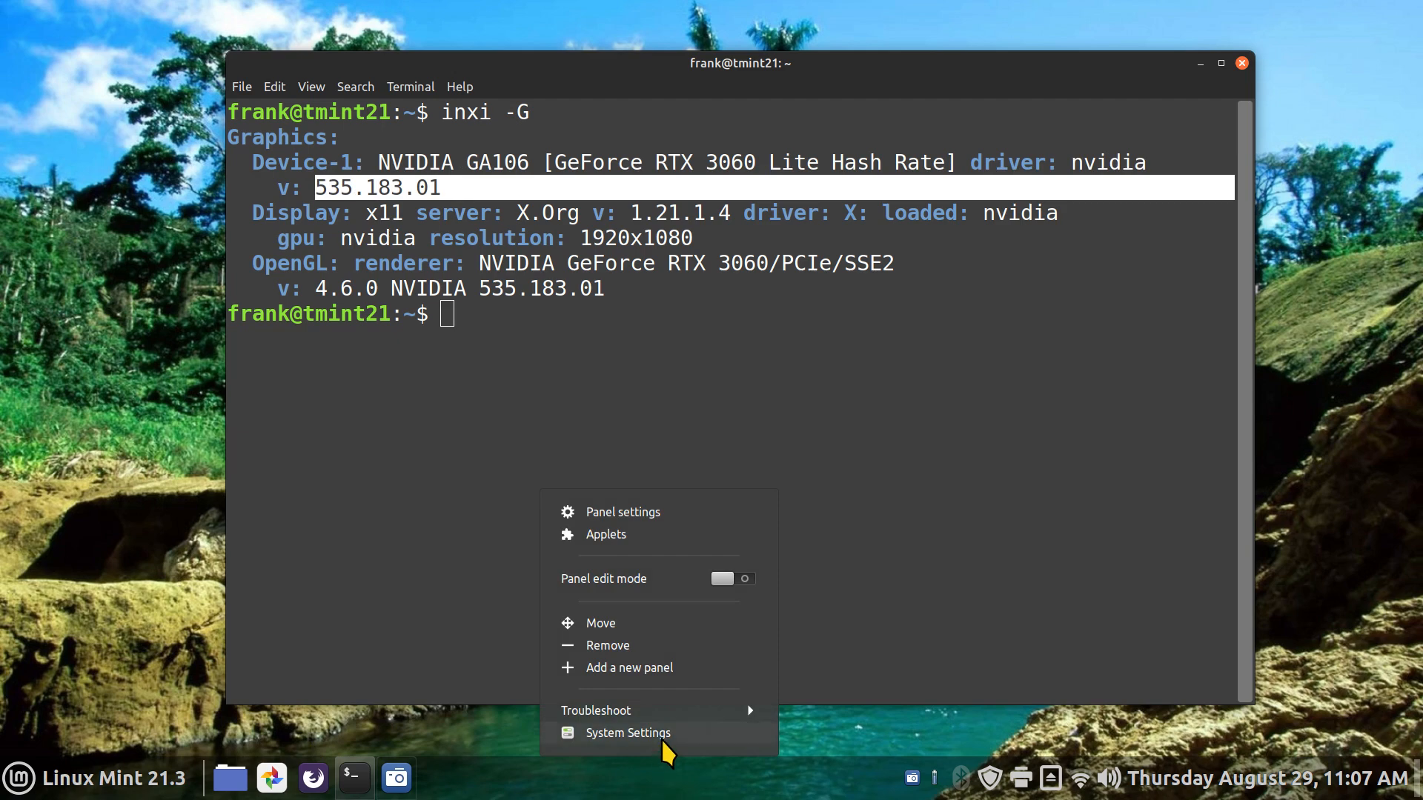
left_click(627, 733)
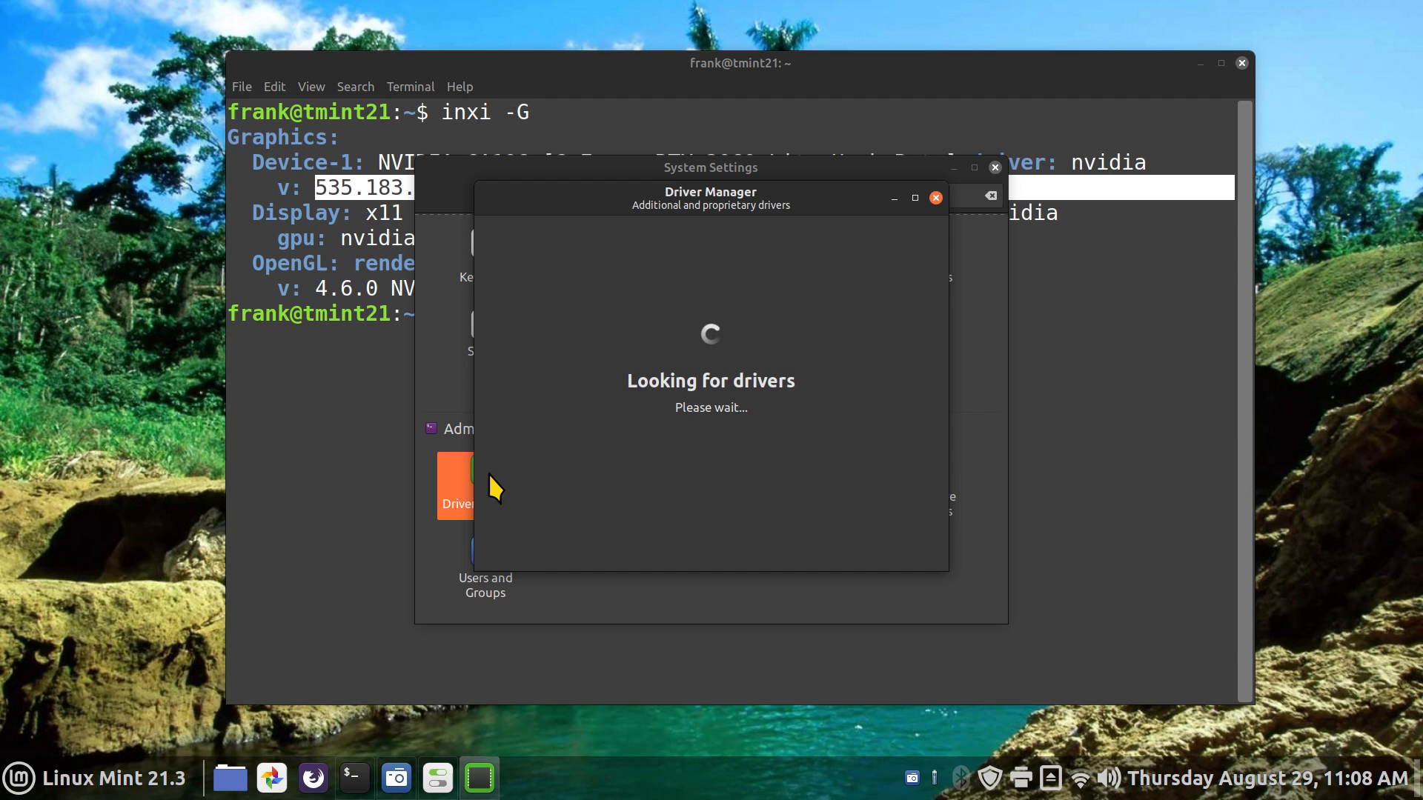
mouse_move(730, 511)
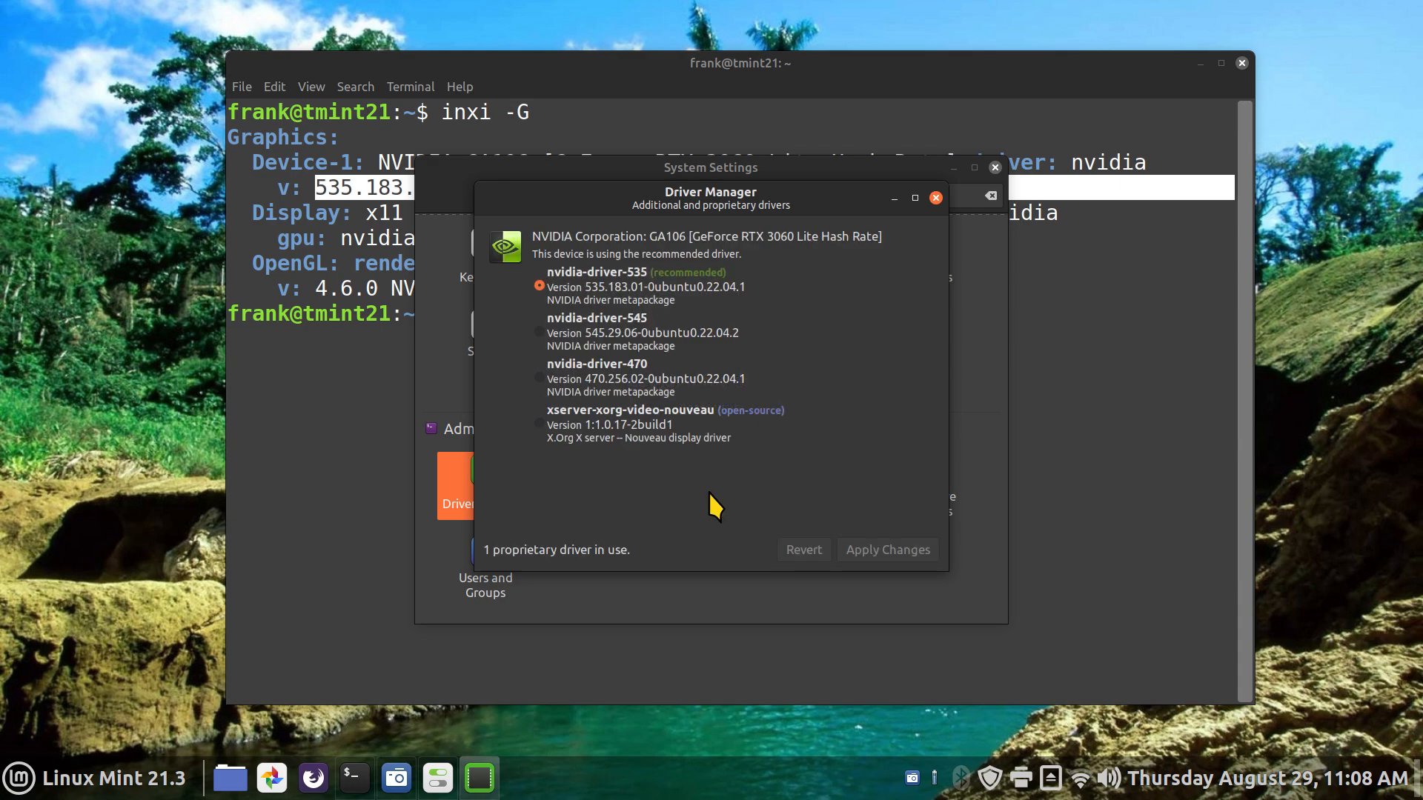
mouse_move(696, 372)
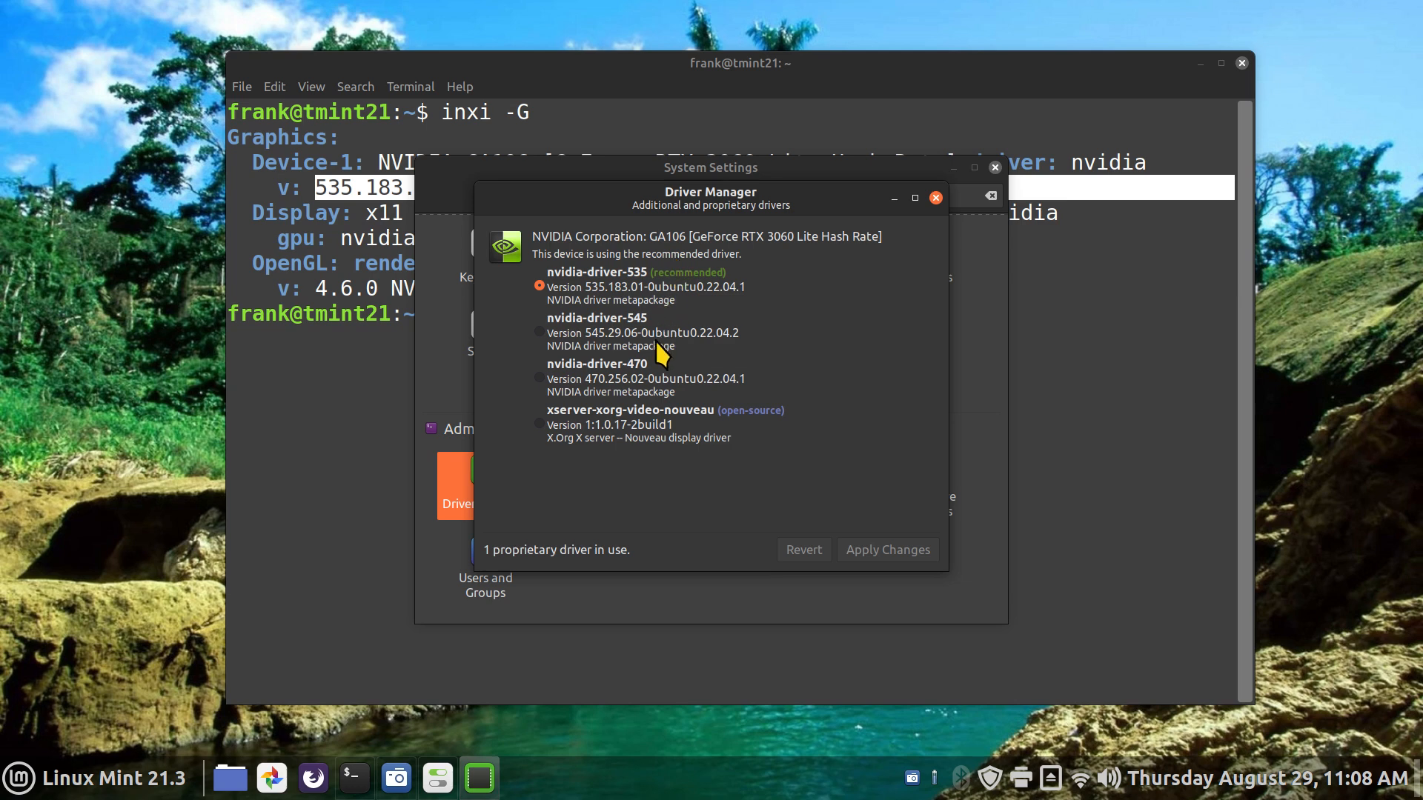
mouse_move(889, 450)
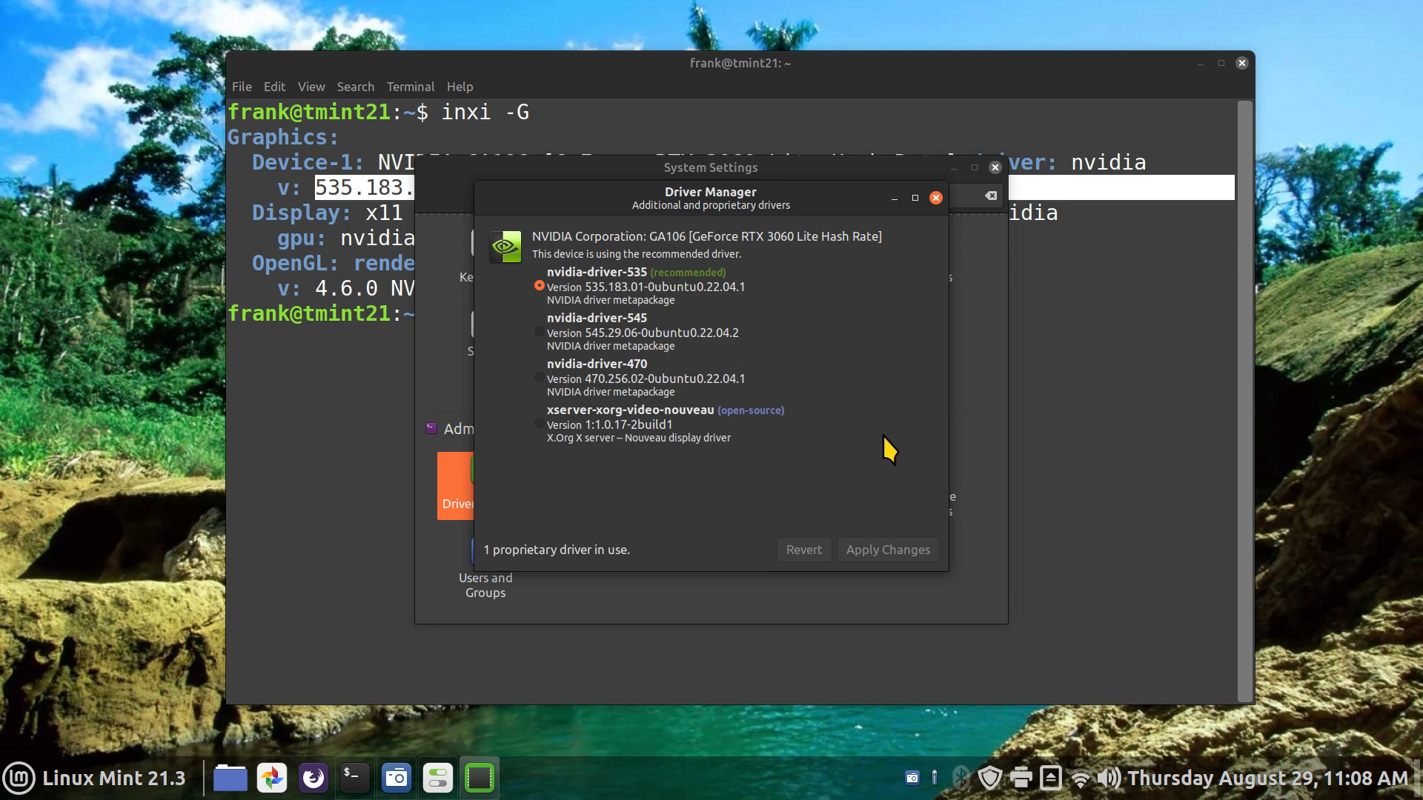
mouse_move(614, 563)
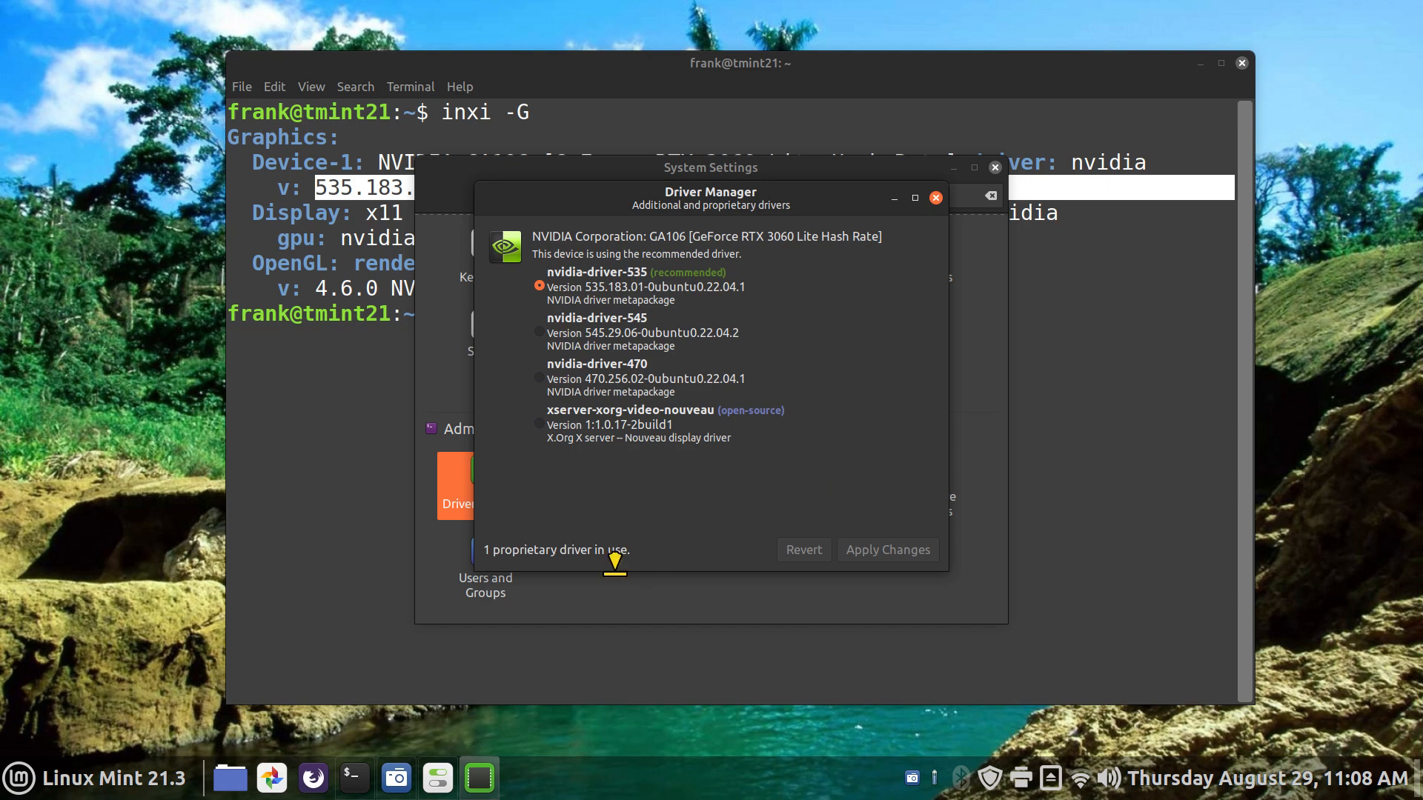
mouse_move(731, 472)
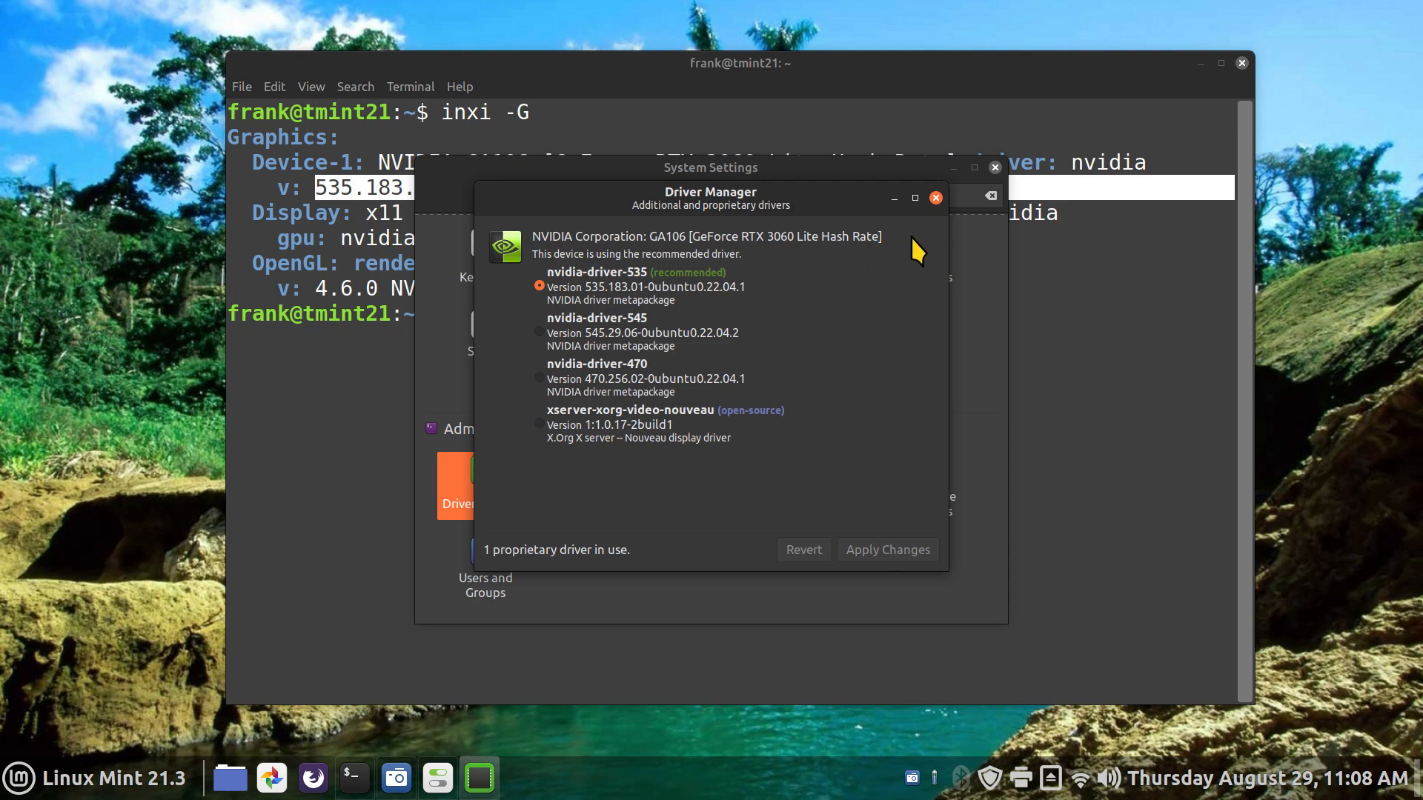
Step: Close Driver Manager, view GPU 0 (RTX 3060) in NVIDIA Settings, then quit NVIDIA Settings
left_click(936, 197)
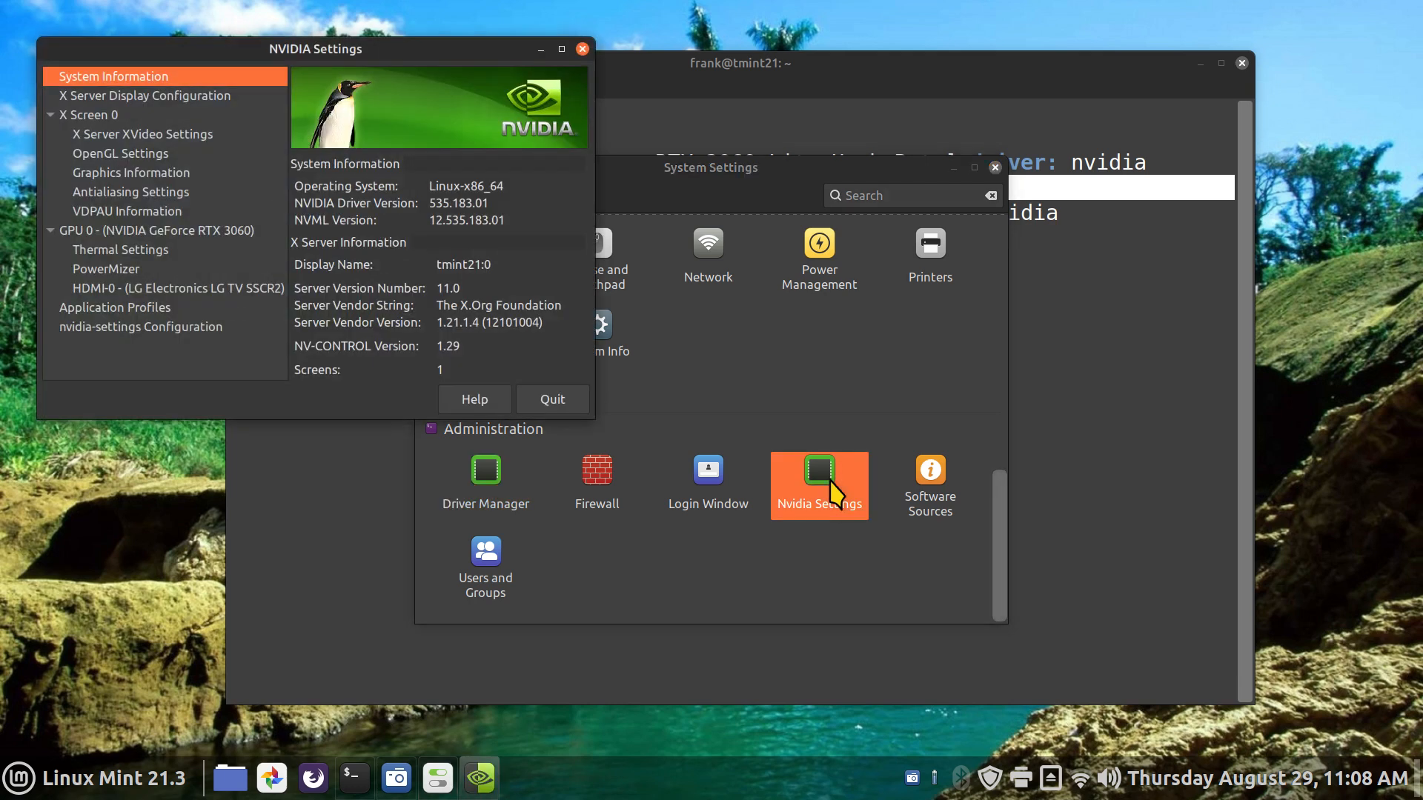
left_click(160, 229)
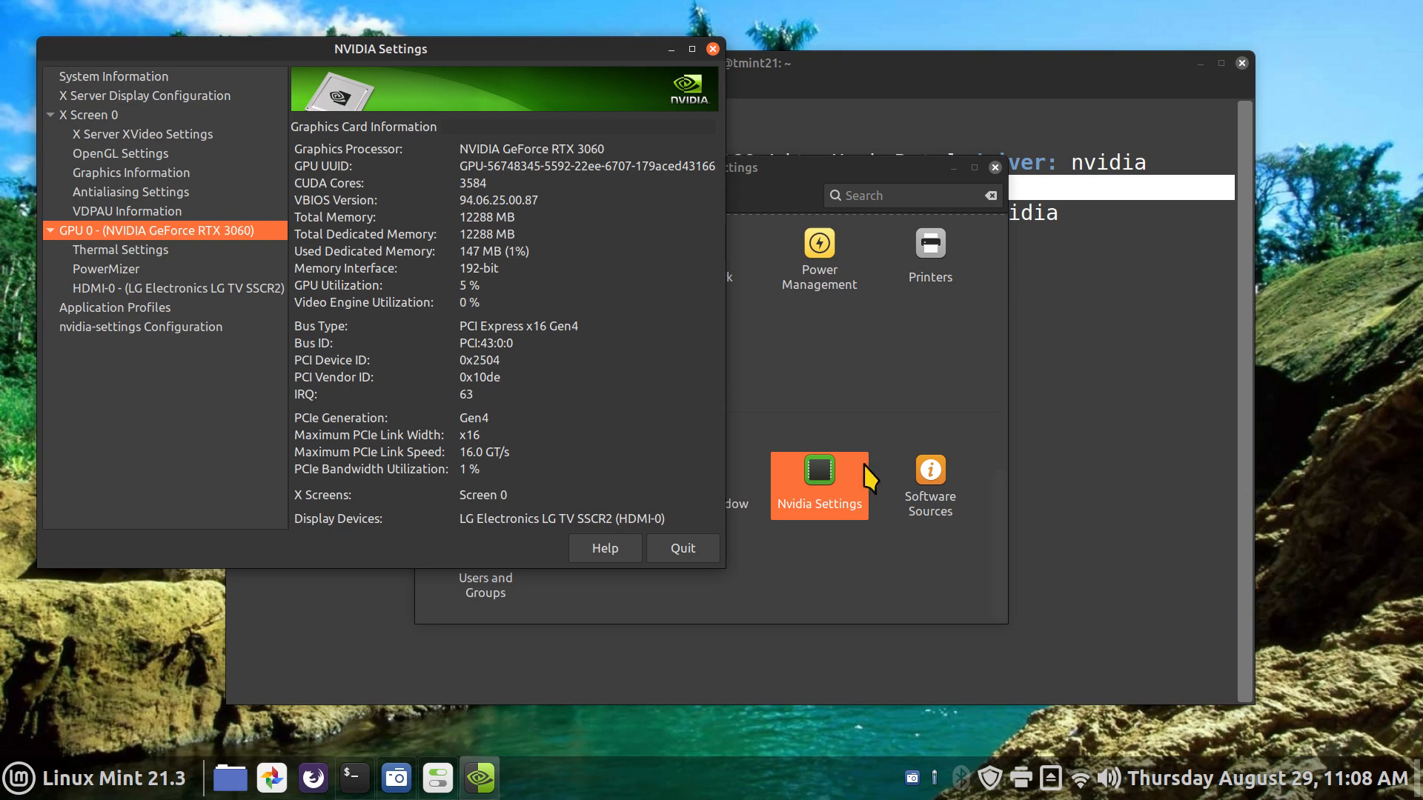
mouse_move(799, 597)
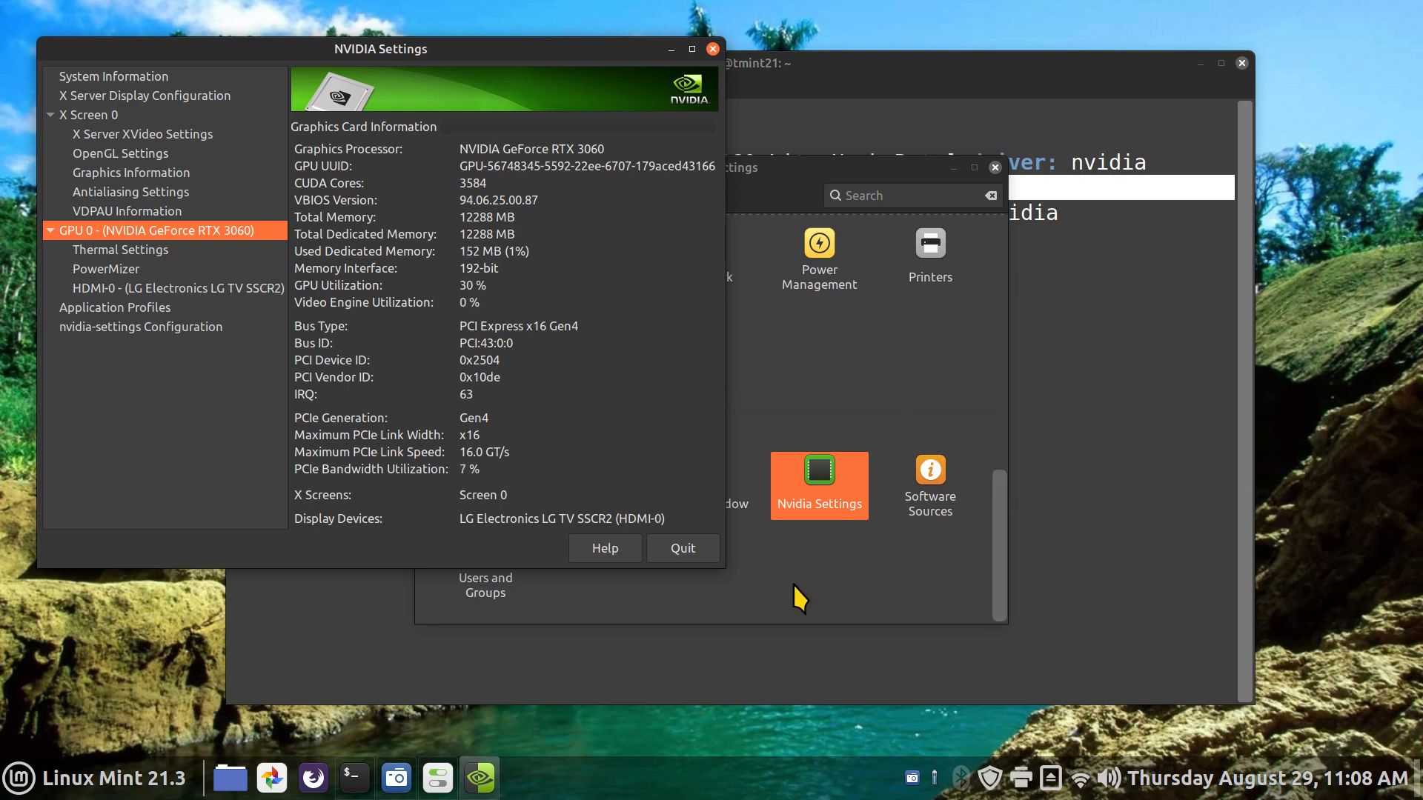
mouse_move(862, 418)
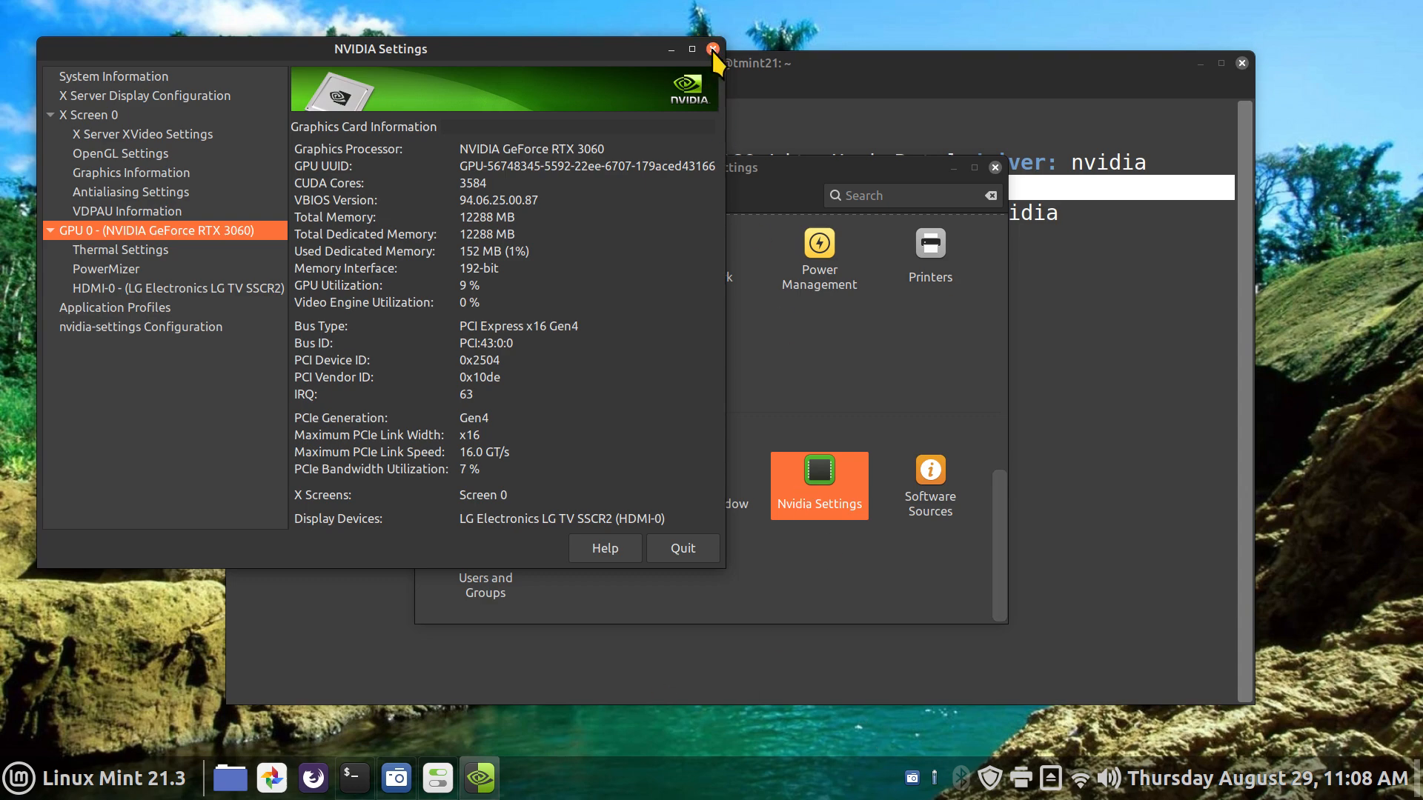
left_click(713, 49)
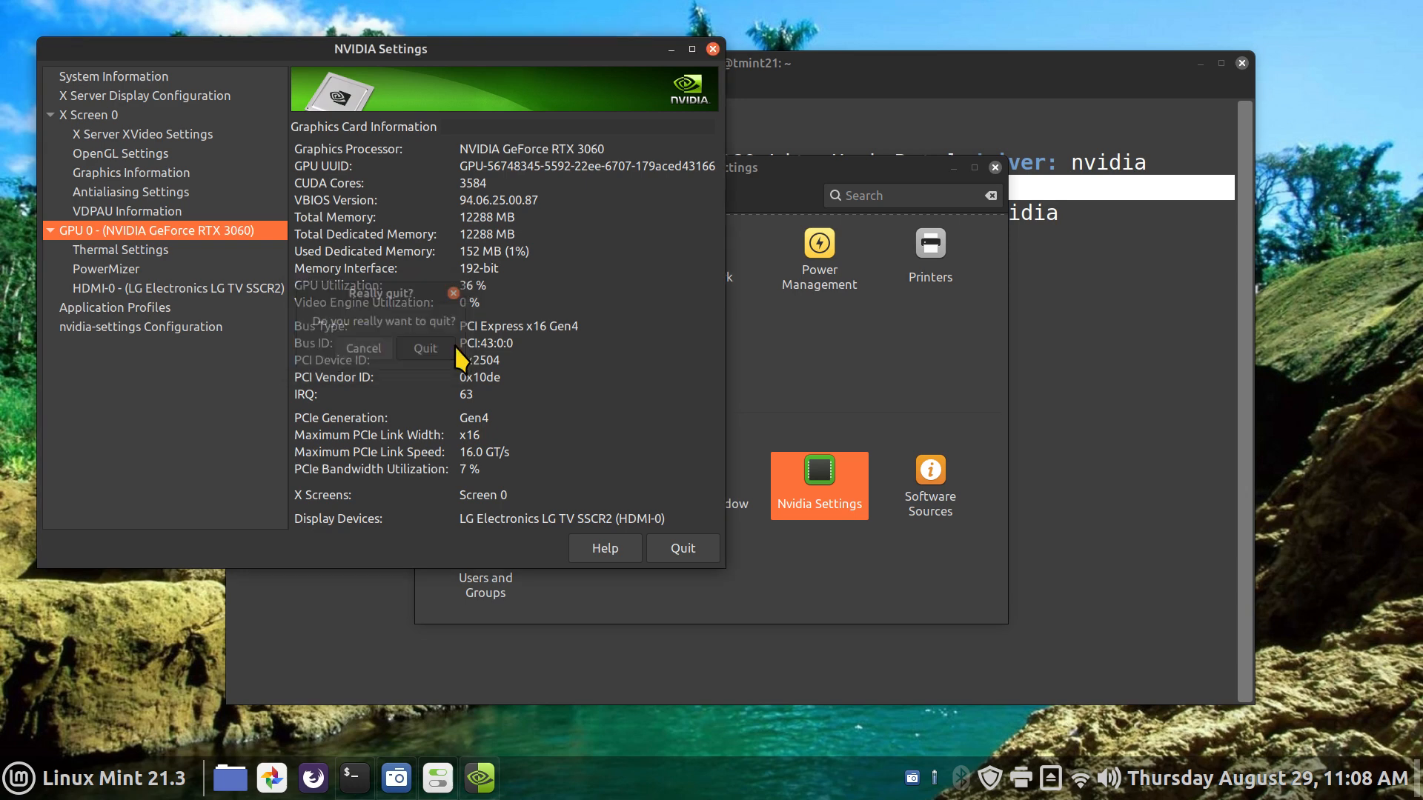
left_click(424, 347)
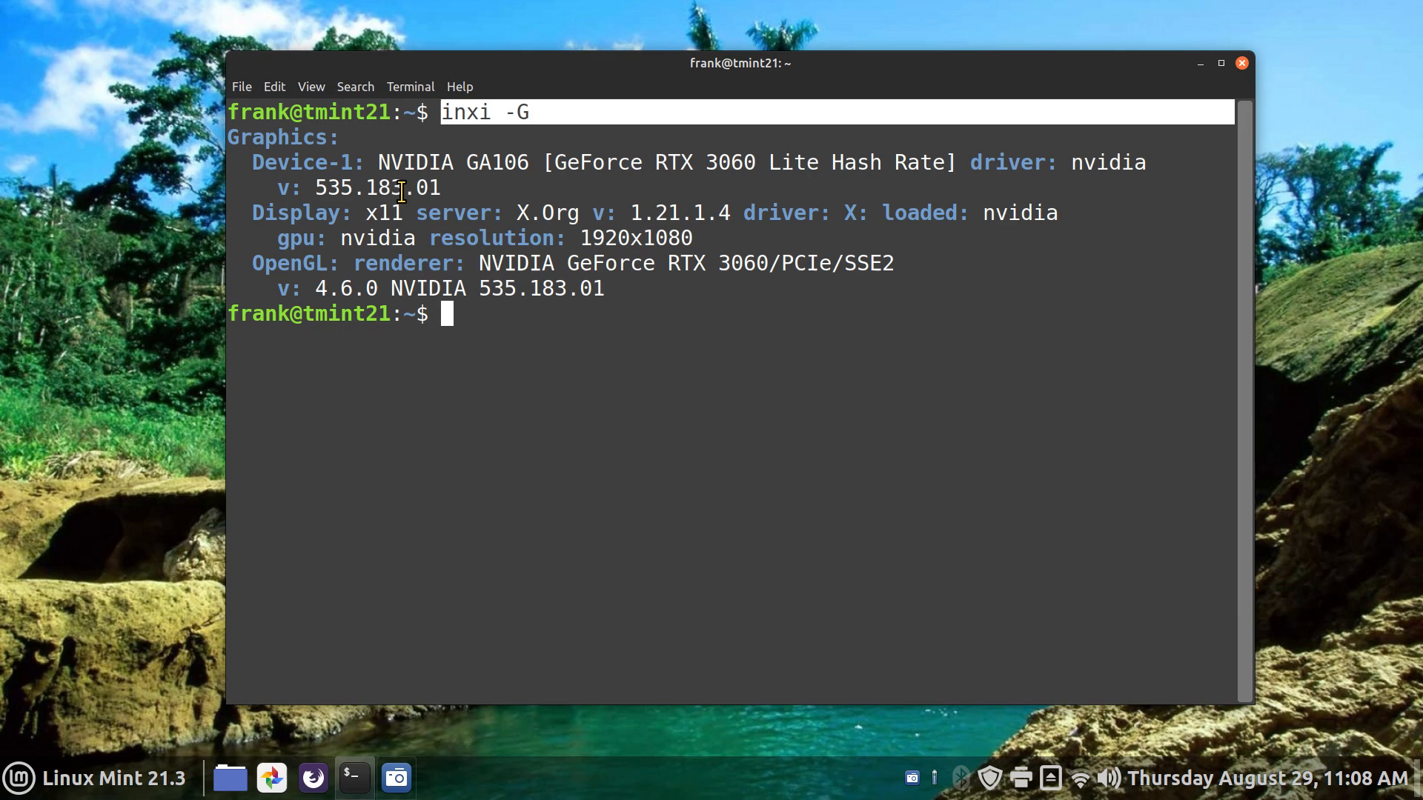
mouse_move(16, 778)
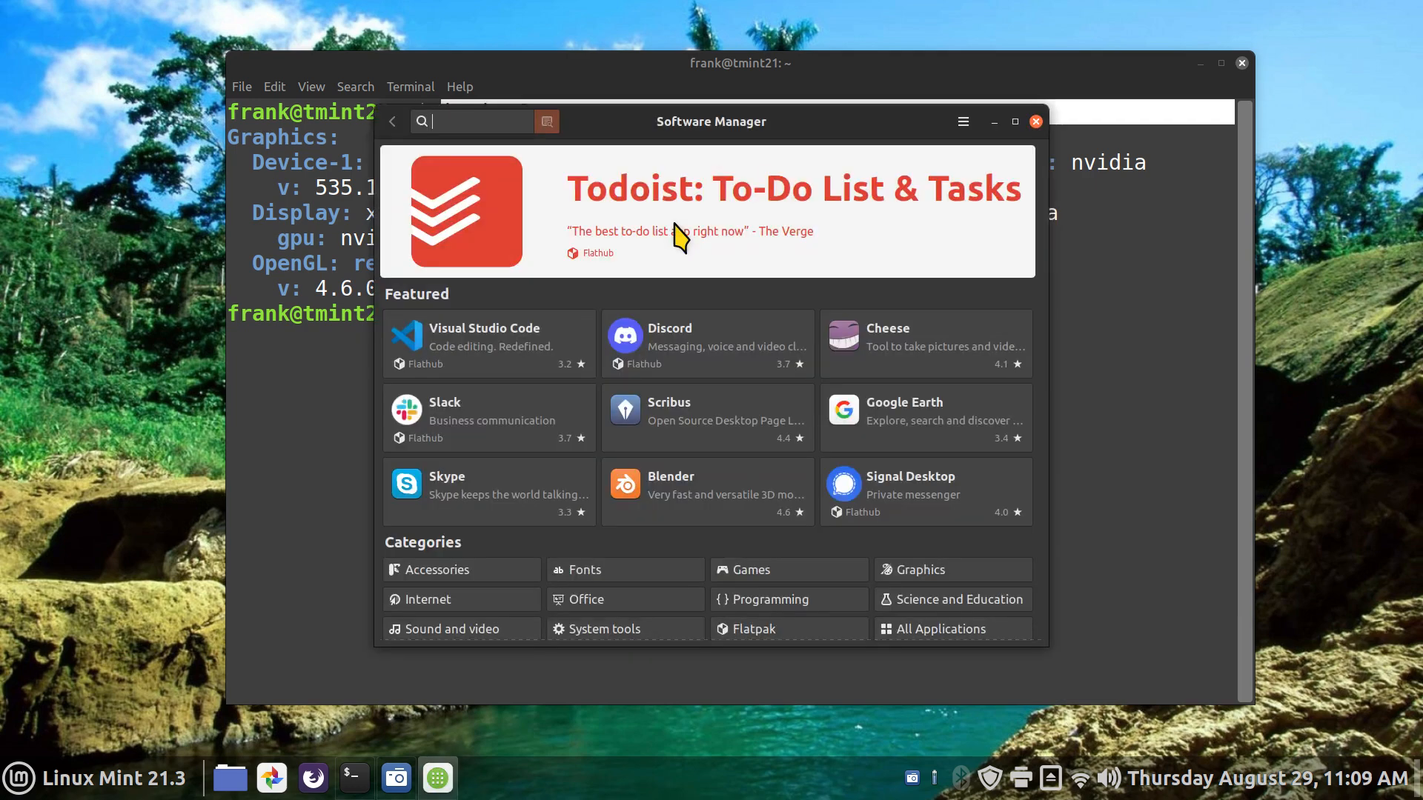
Step: Maximize Software Manager, search for nvidia, view Nvidia-driver-535 and return to the results
left_click(1014, 120)
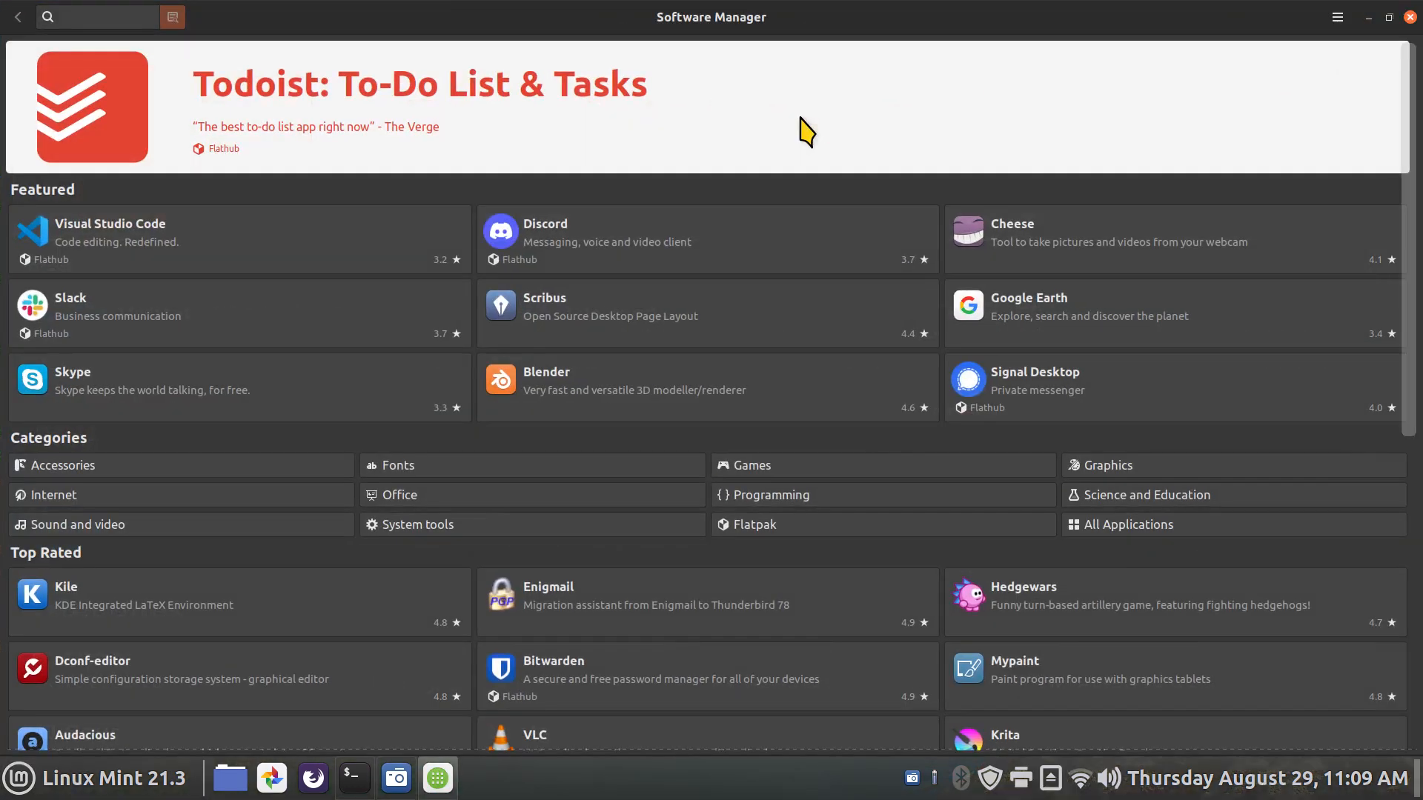
type("n")
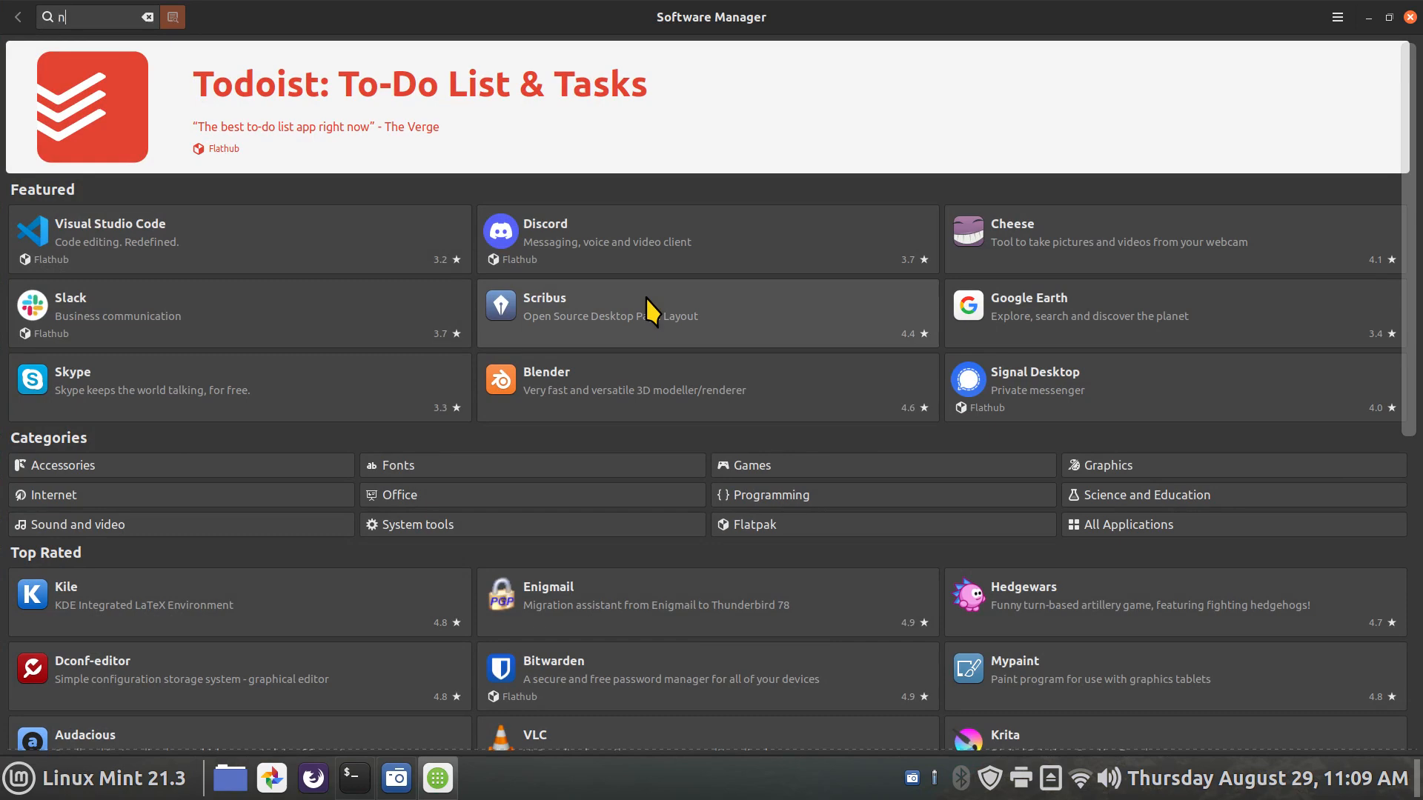
type("vidia")
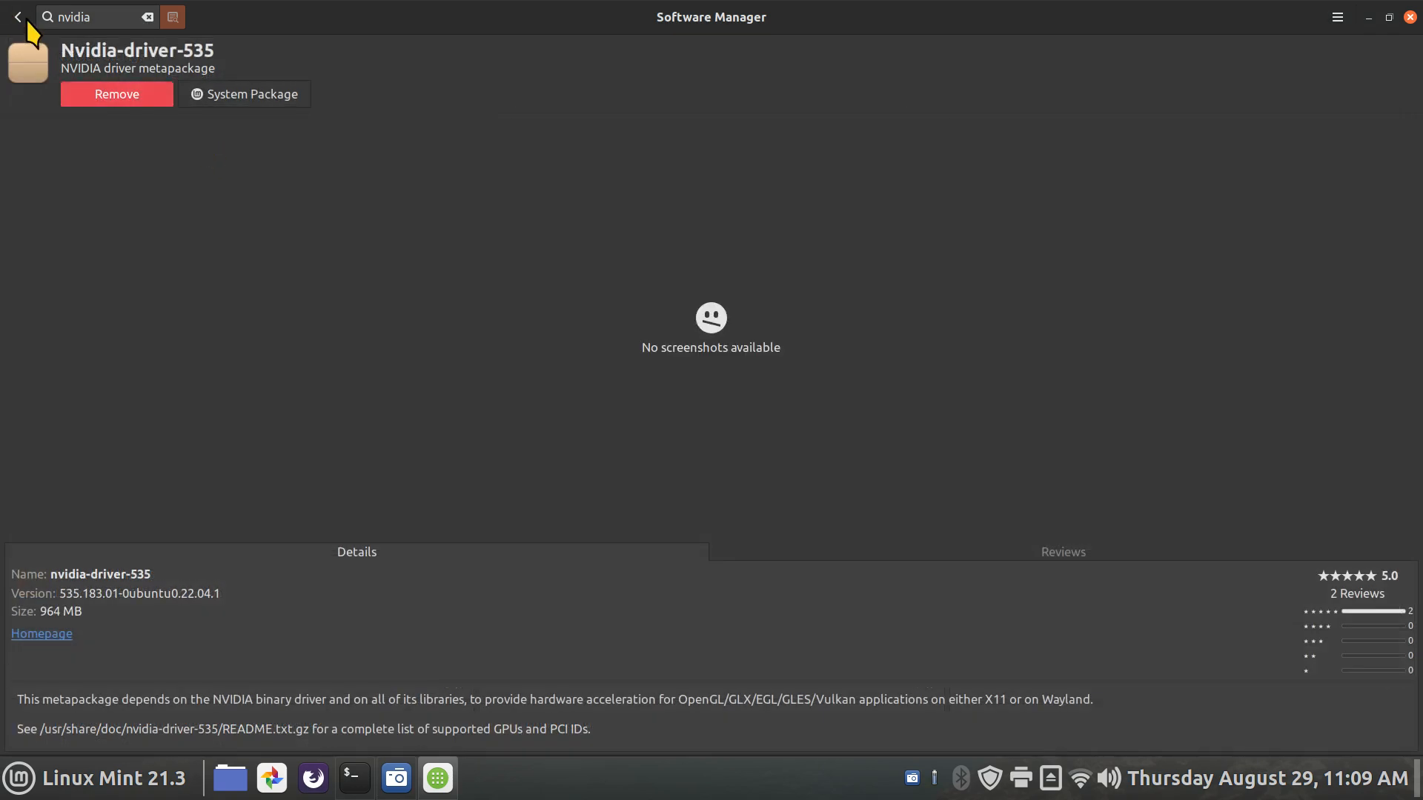
left_click(16, 16)
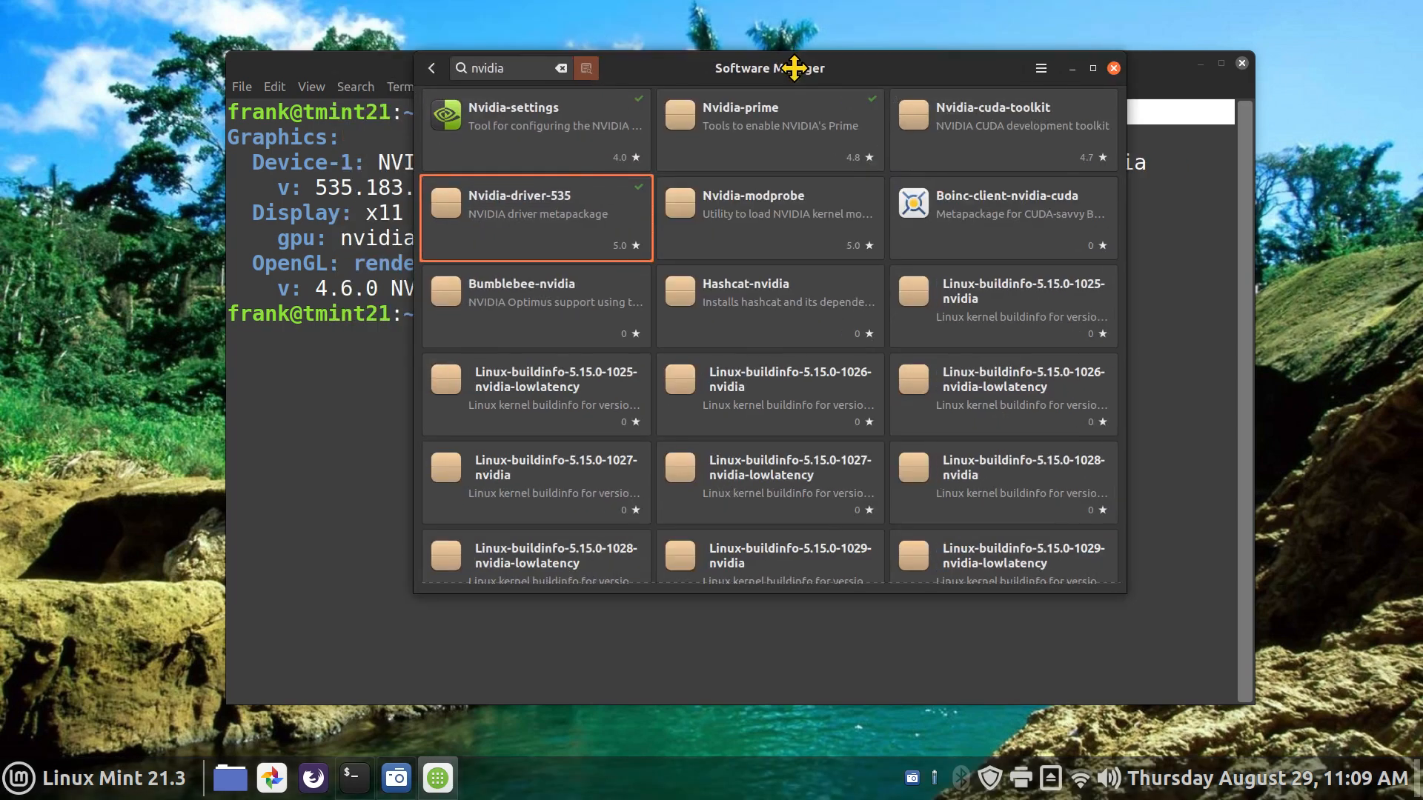
mouse_move(797, 80)
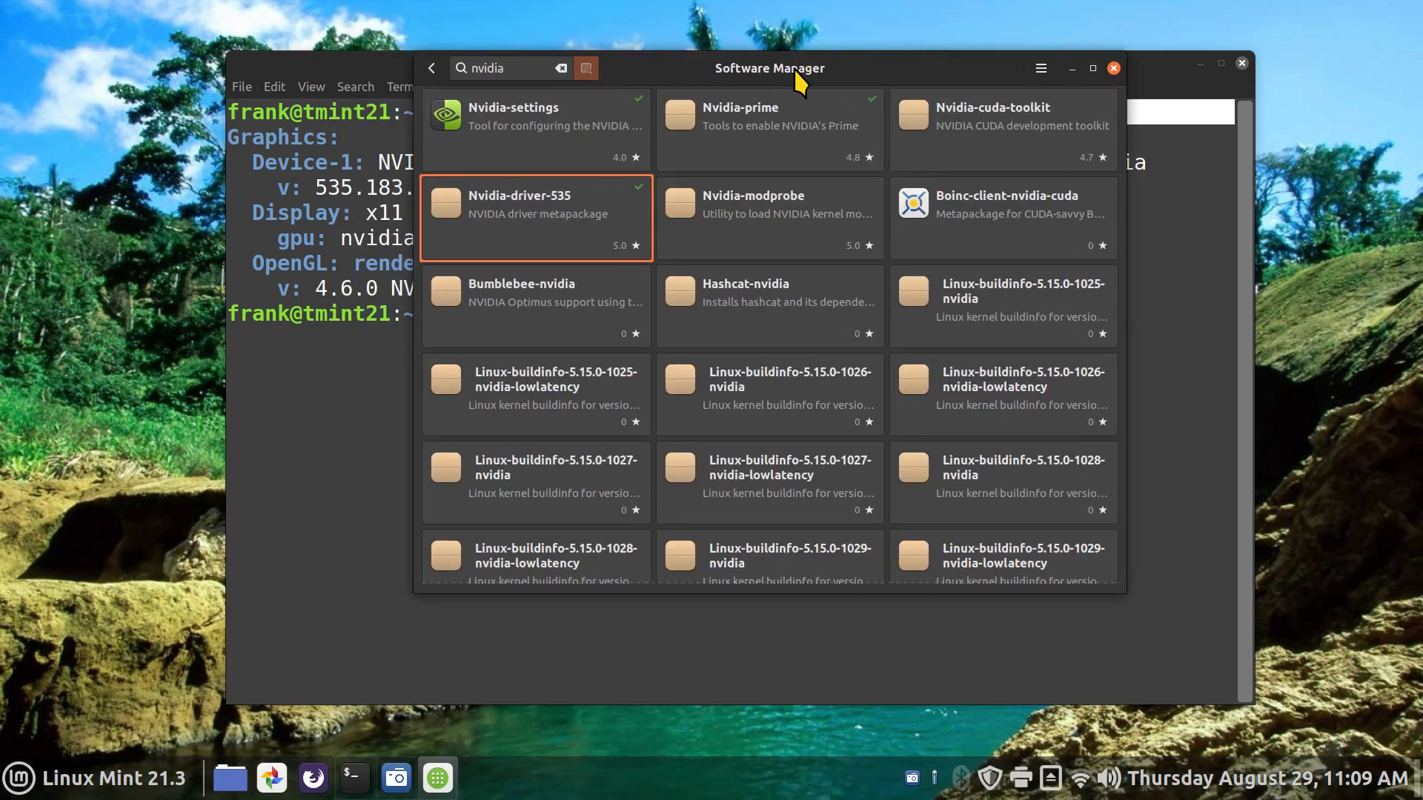
mouse_move(917, 68)
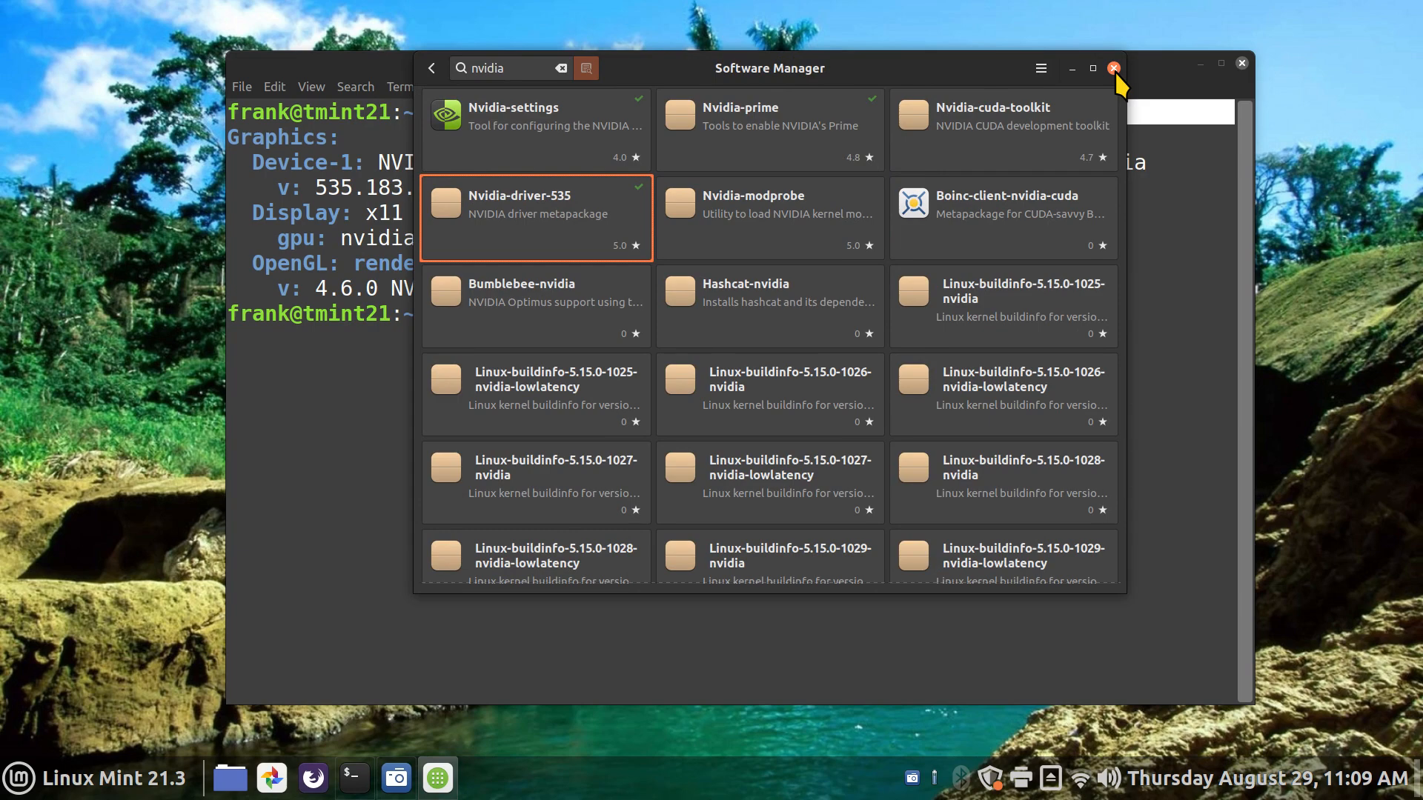
Step: Close Software Manager to leave the terminal's inxi -G report on screen
left_click(1113, 68)
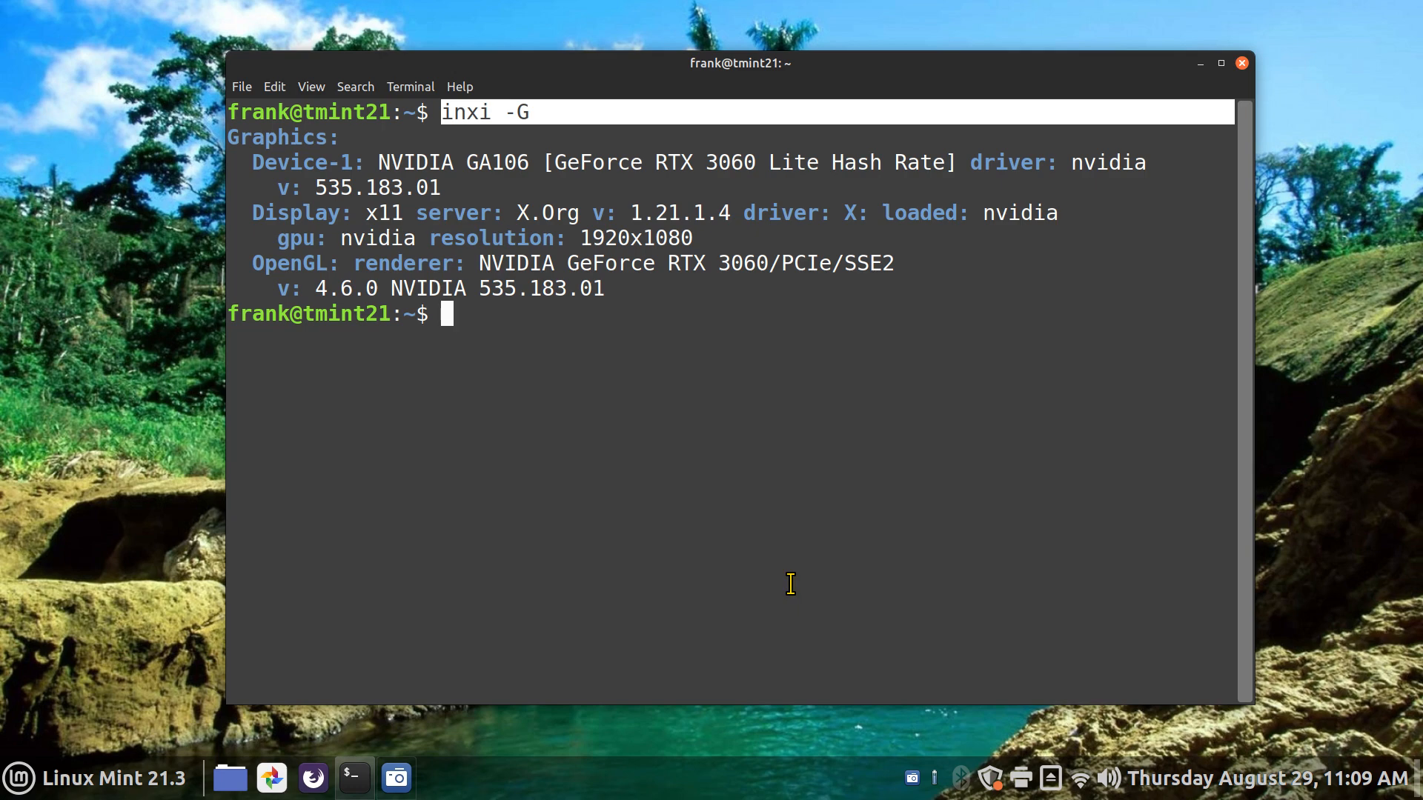
mouse_move(744, 230)
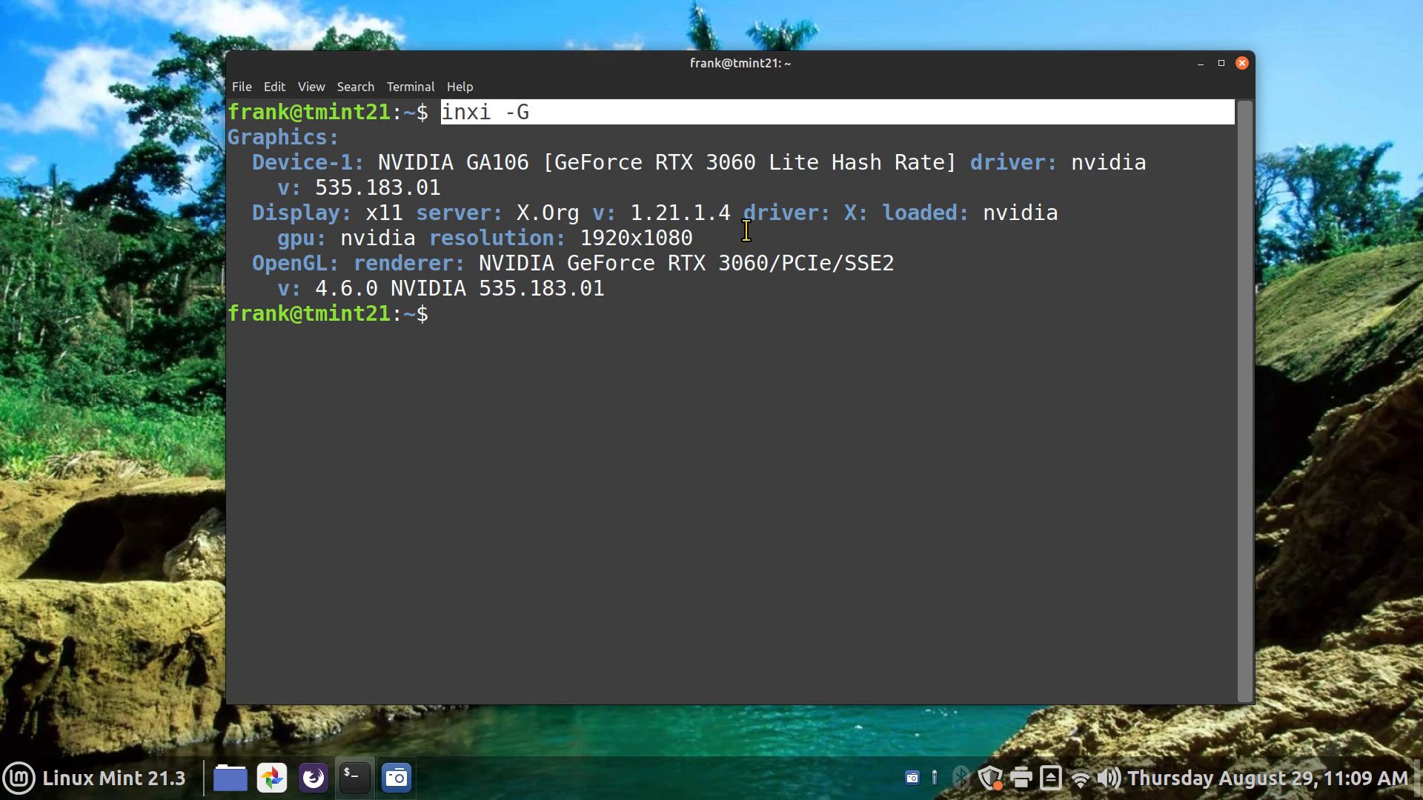